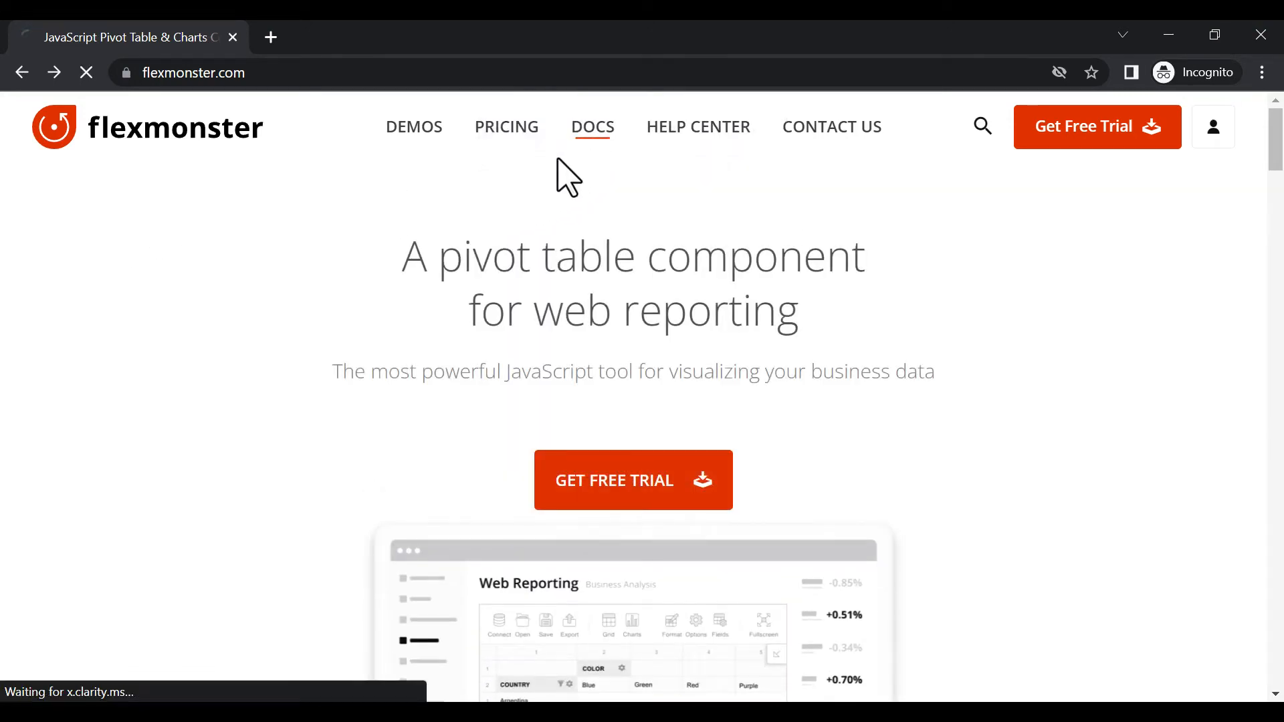
- Reach the 'Integration with any charting library' tutorial from the Flexmonster DOCS sidebar
left_click(591, 127)
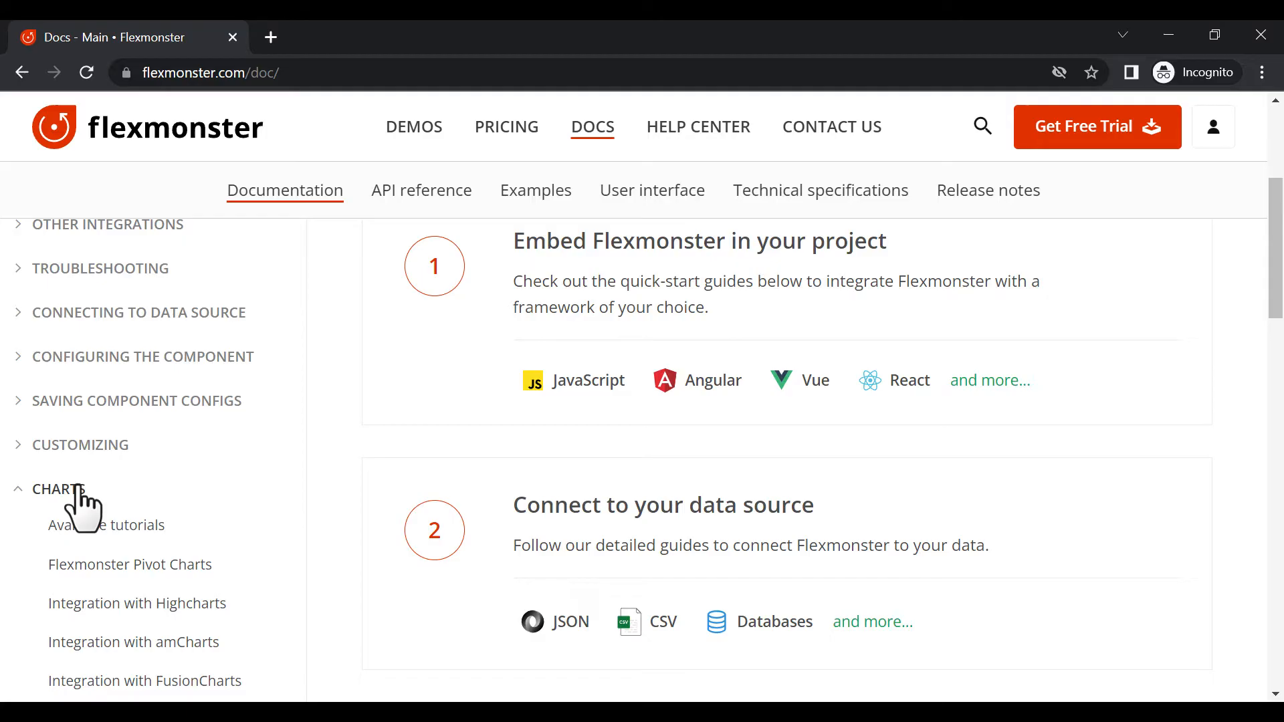
left_click(107, 524)
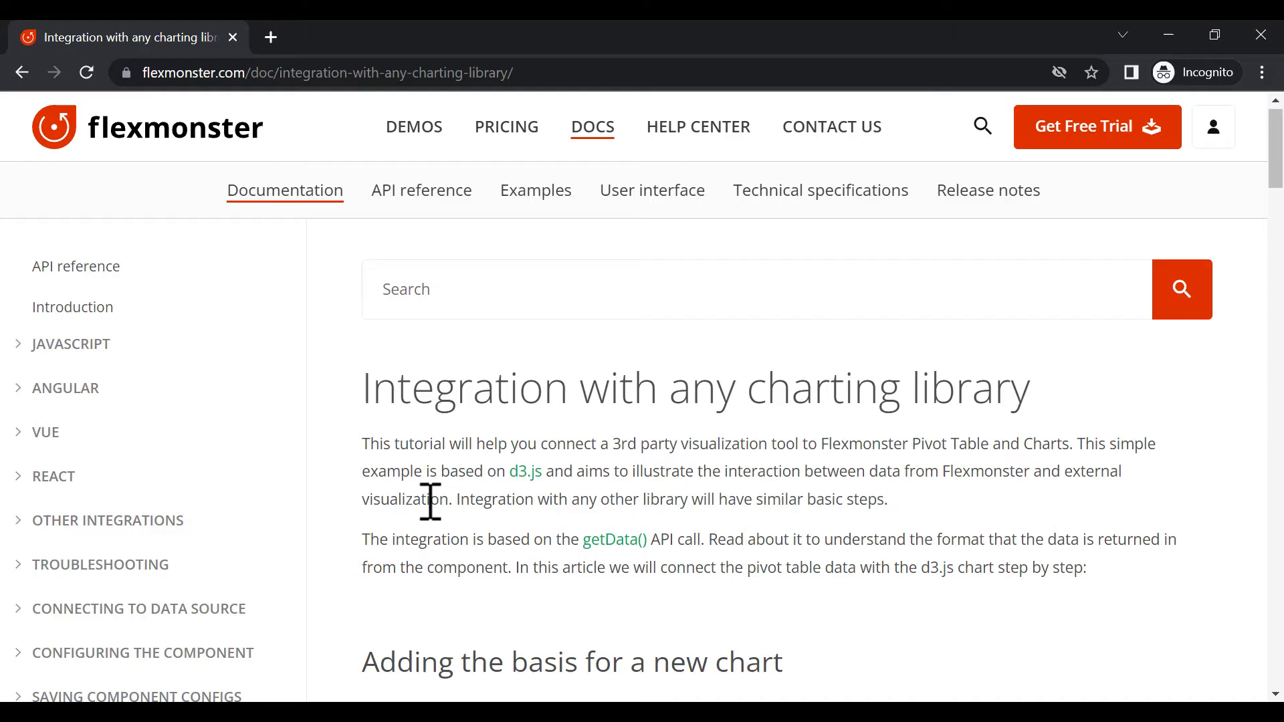
scroll("down", 3)
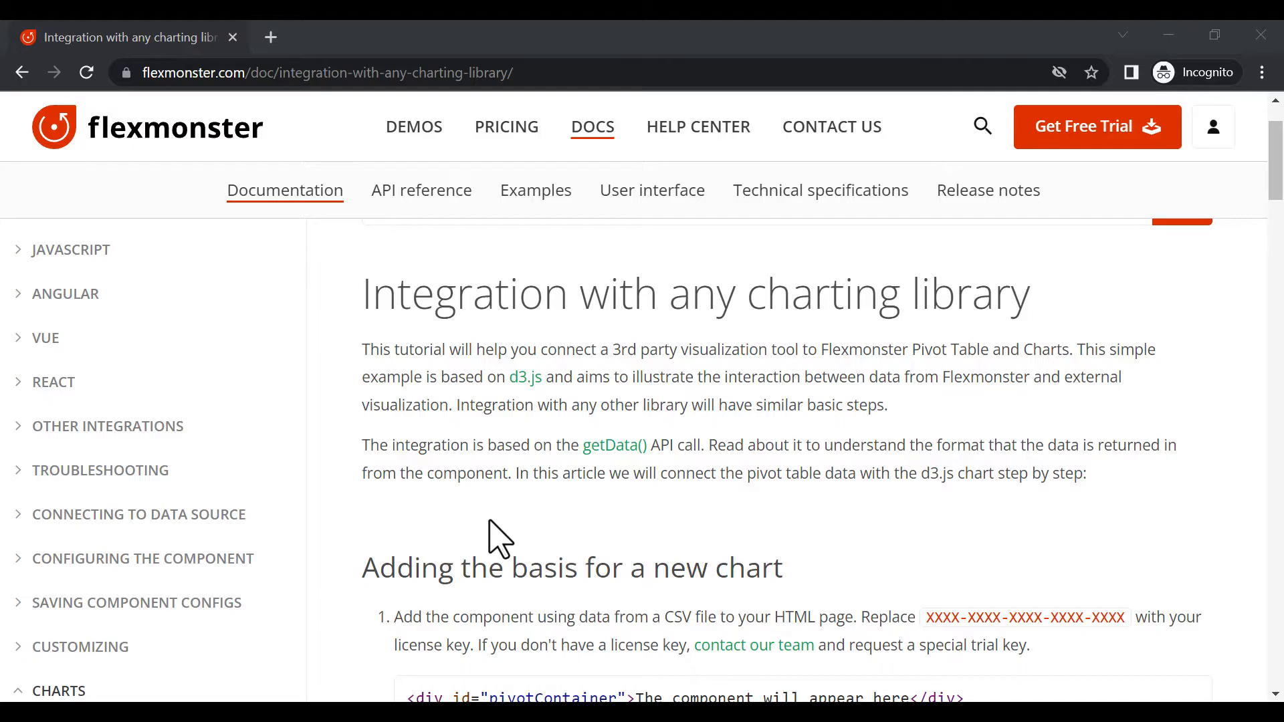
mouse_move(545, 433)
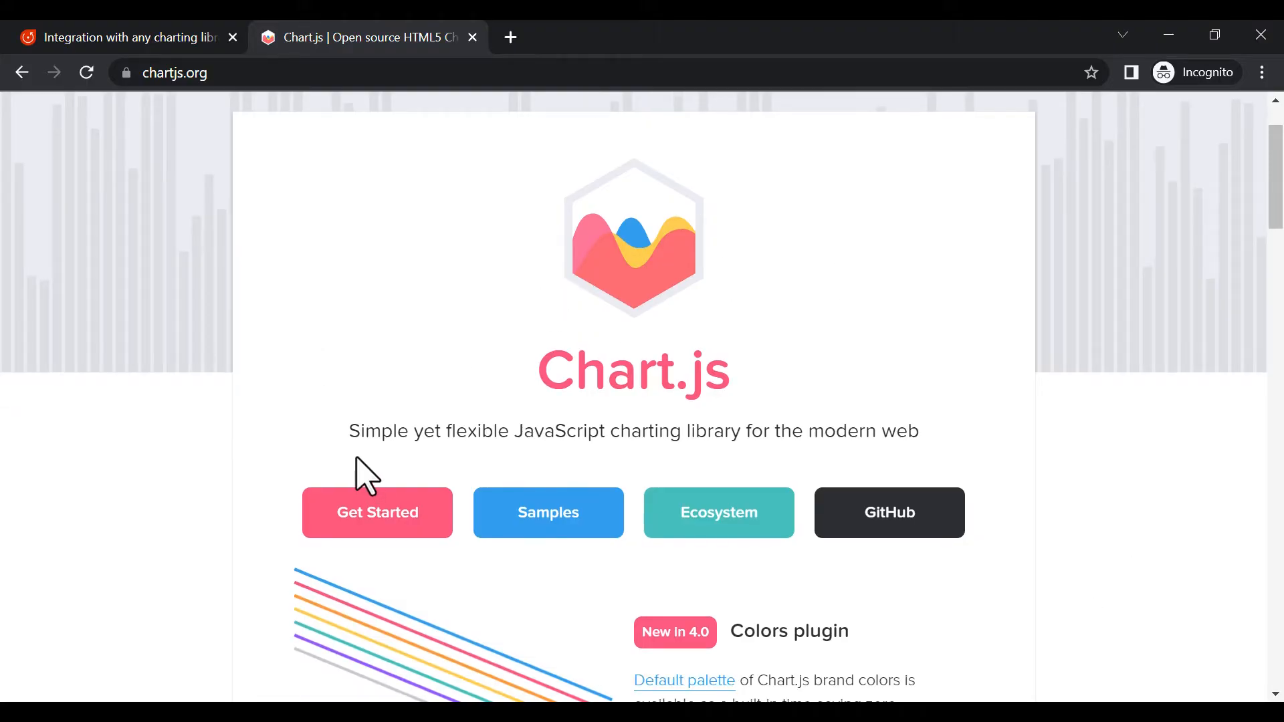
- Select the tutorial's Flexmonster pivot embedding code sample for copying into index.html
left_click(123, 38)
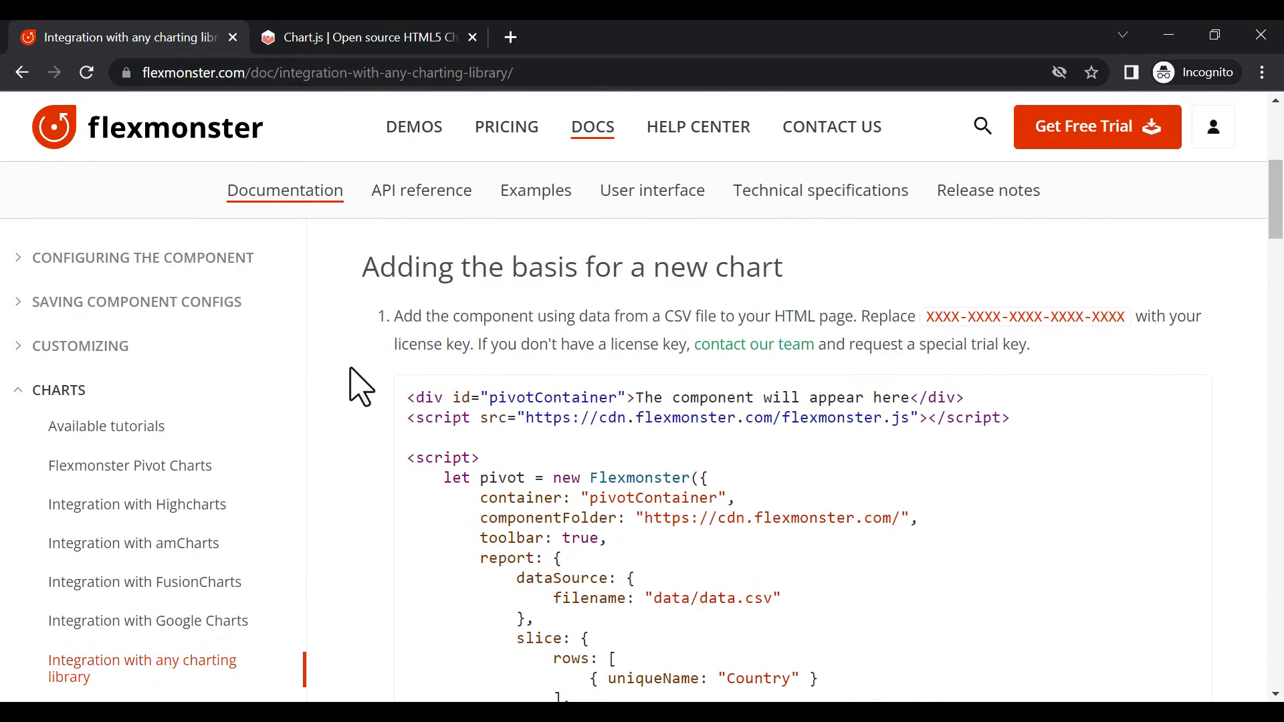
triple_click(684, 398)
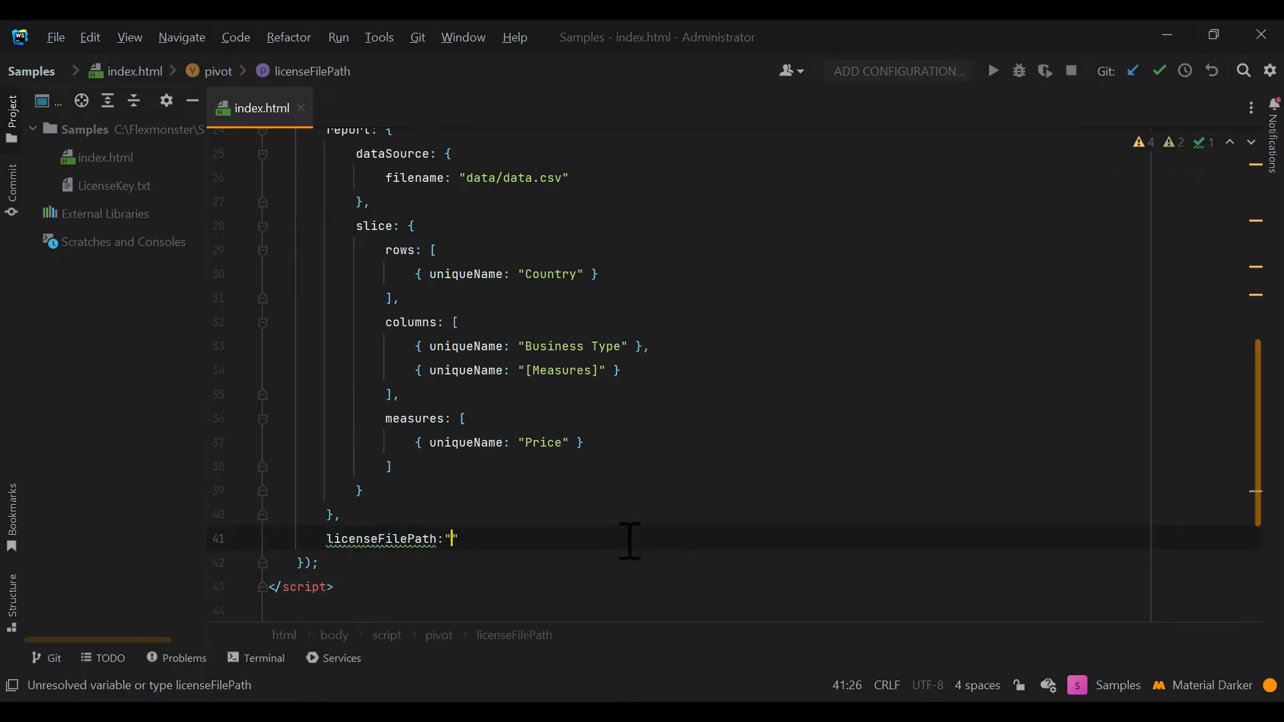
- Set the pivot's licenseFilePath value to LicenseKey.txt
type("LicenseK")
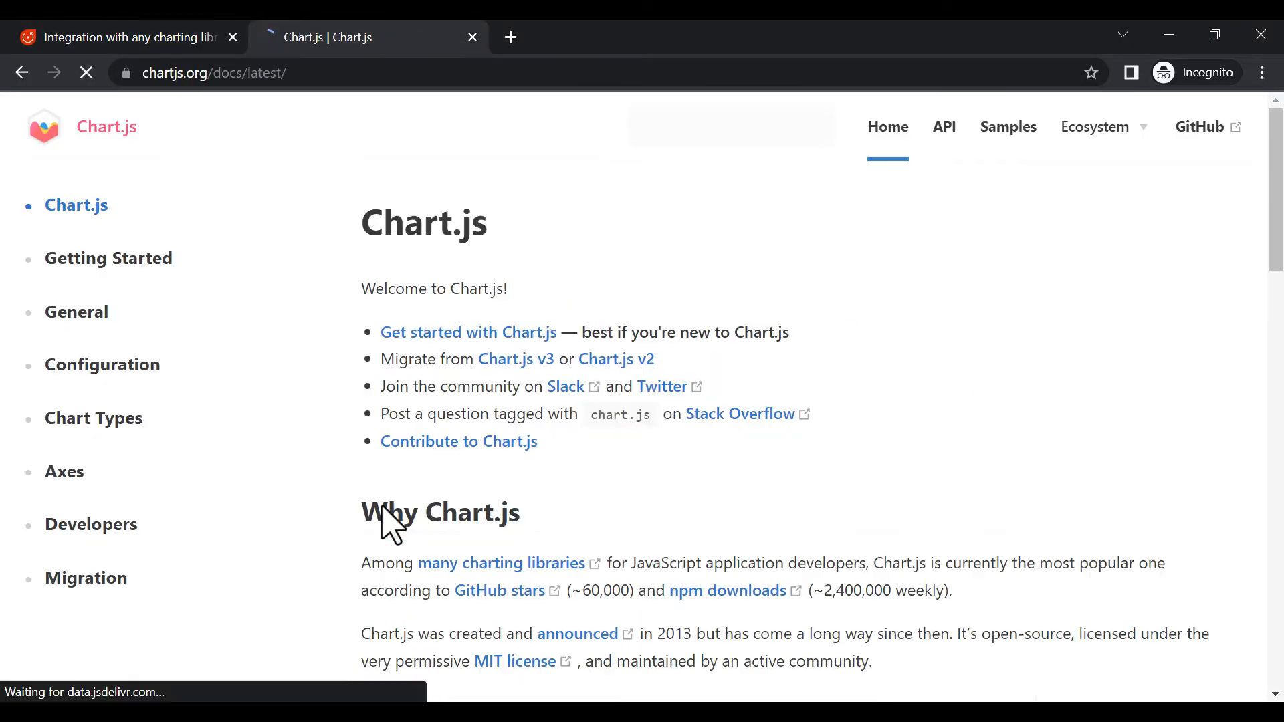
- Add the Getting Started canvas and bar chart script plus the chart.js jsDelivr CDN tag to index.html
left_click(108, 259)
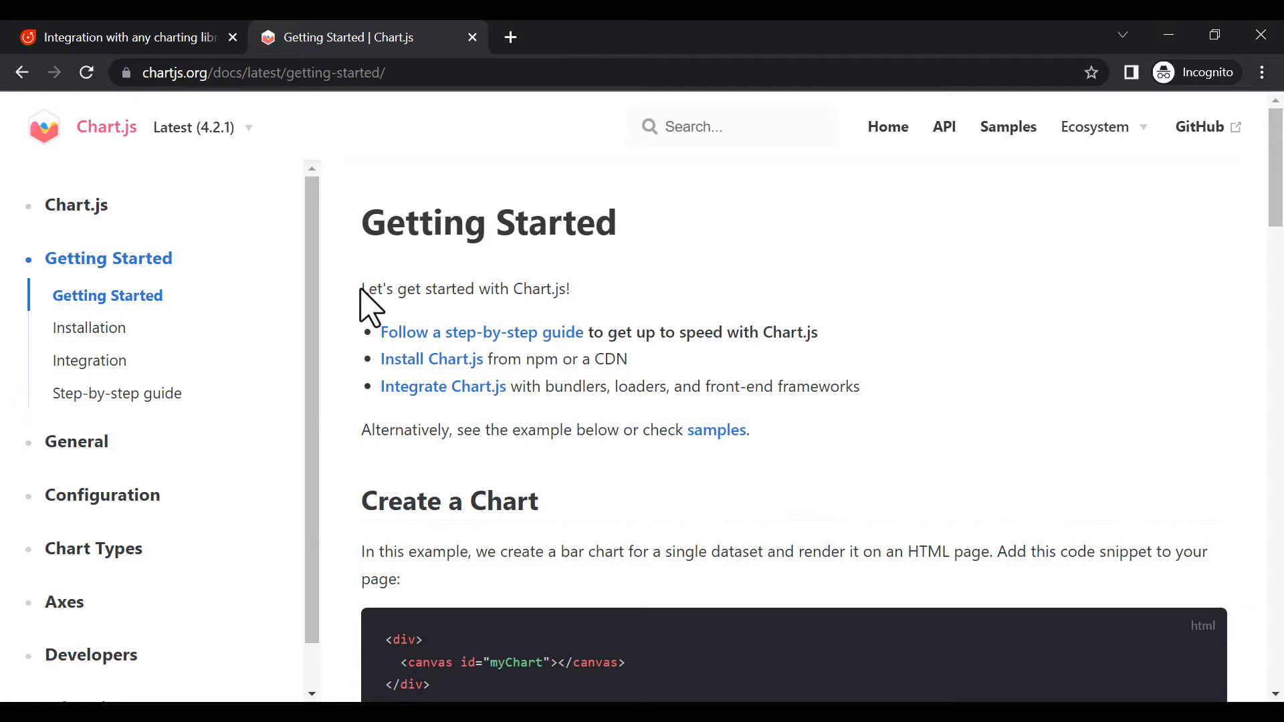
scroll("down", 3)
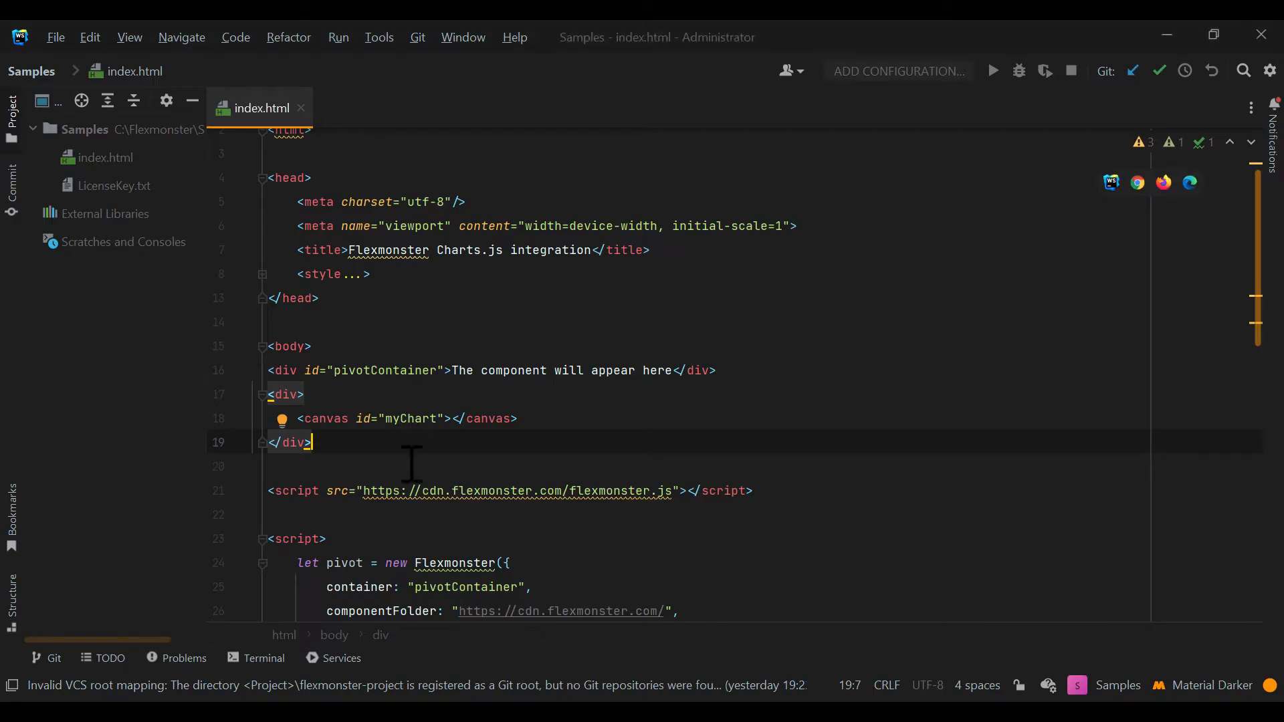
type("<script src=\"https://cdn.jsdelivr.net/npm/chart.js\"></script>")
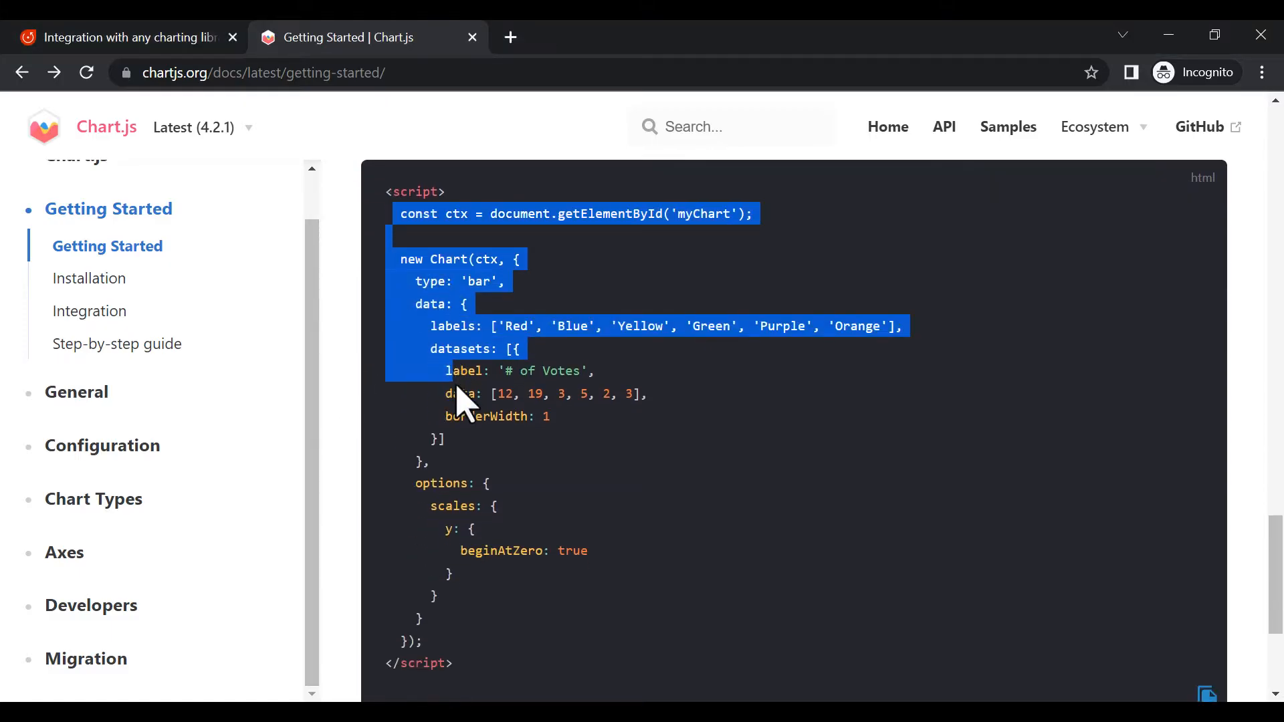
scroll("down", 3)
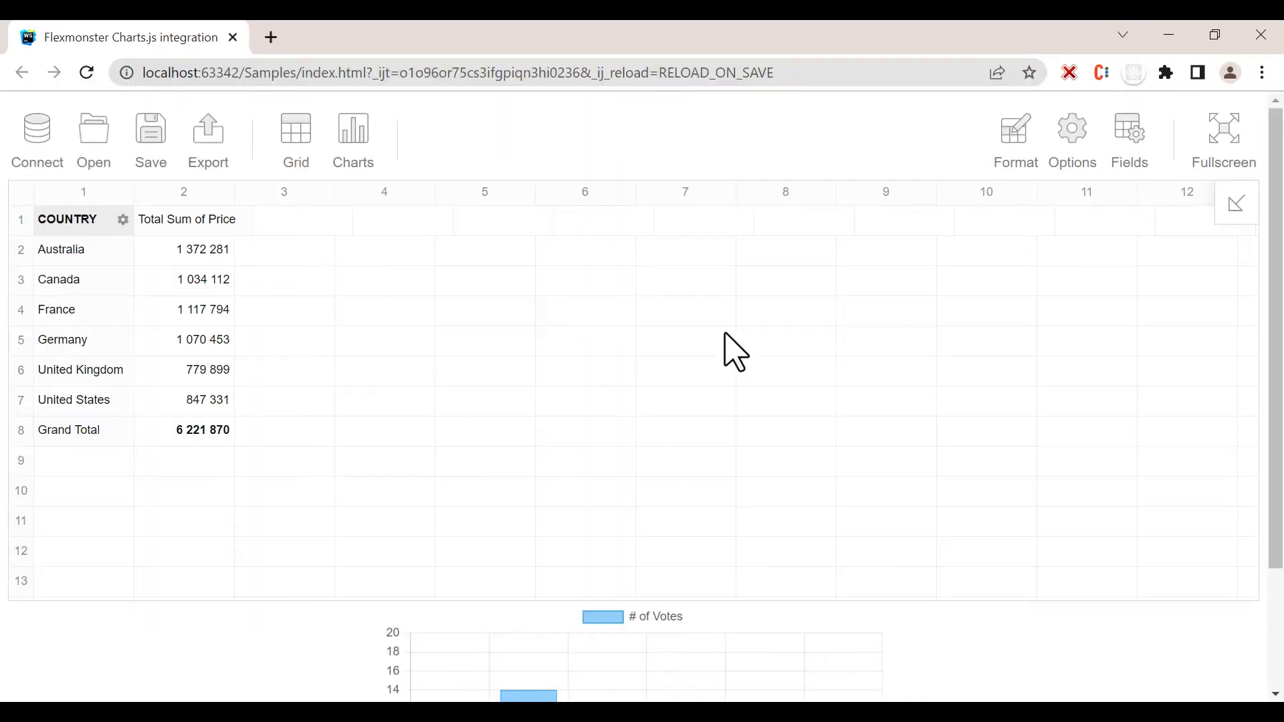
- Navigate to the Polar Area Chart page under Chart Types in the Chart.js docs
scroll("down", 3)
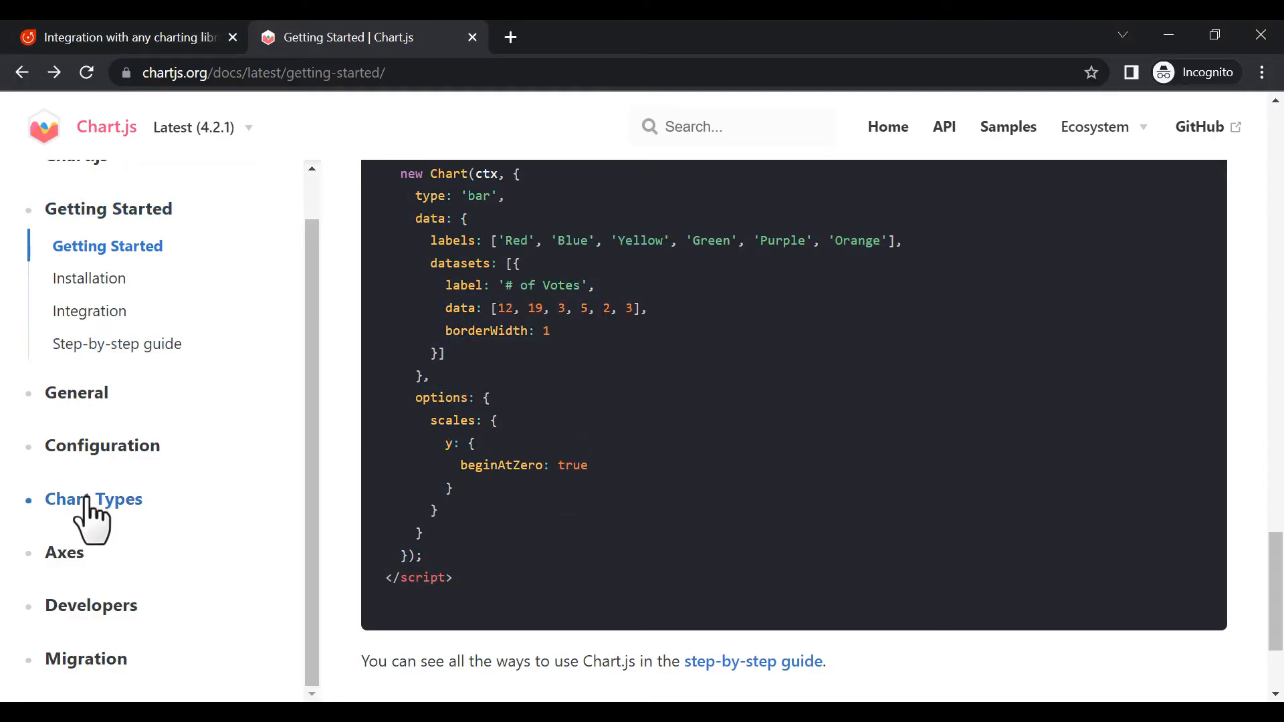
left_click(94, 499)
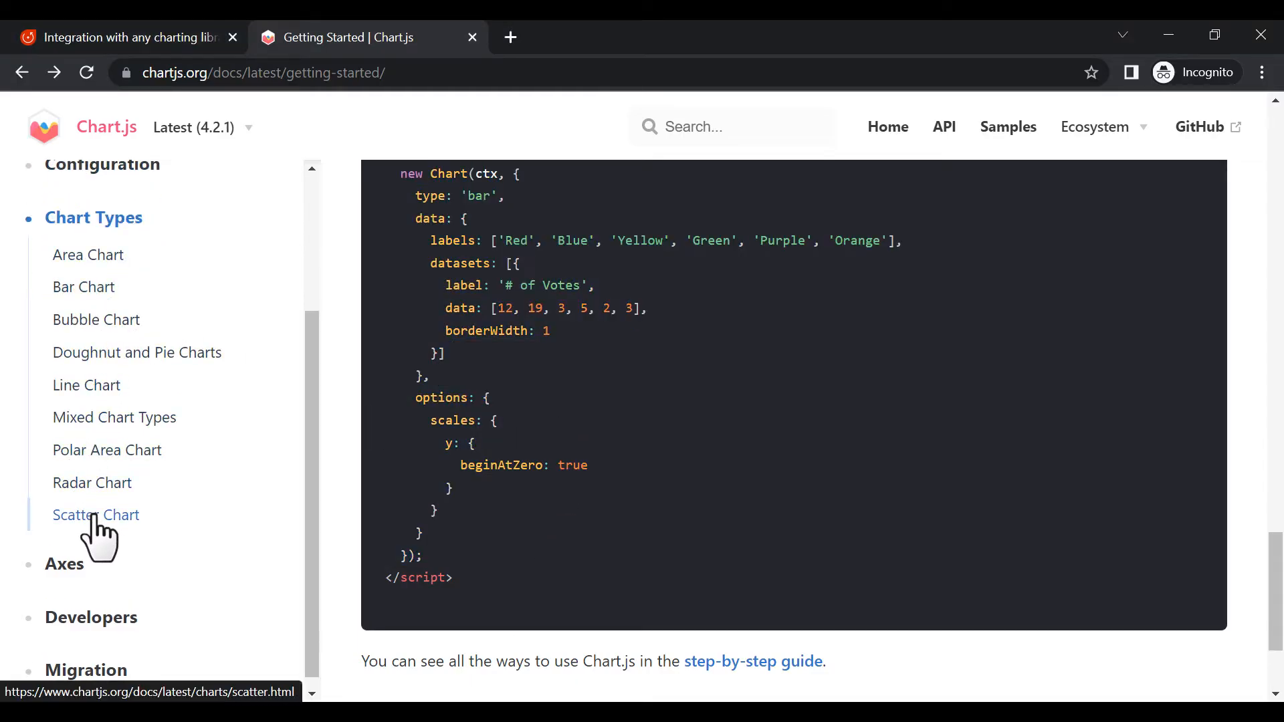
left_click(111, 450)
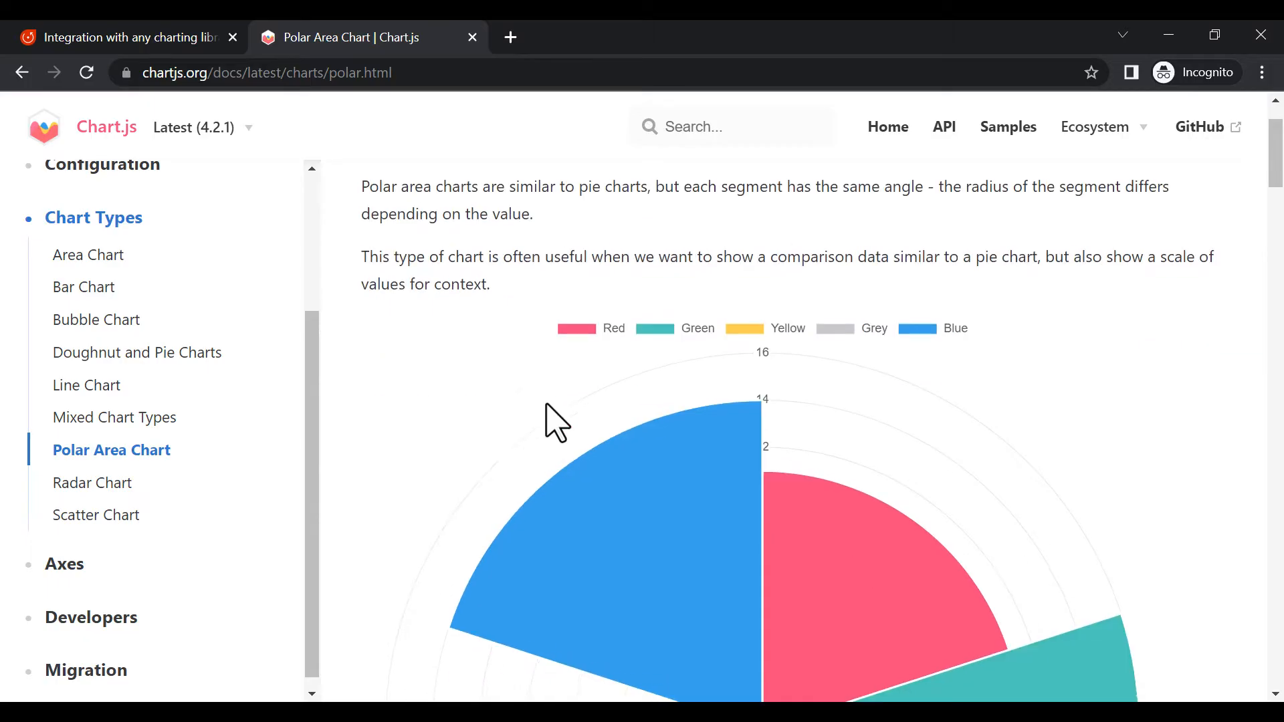
scroll("down", 3)
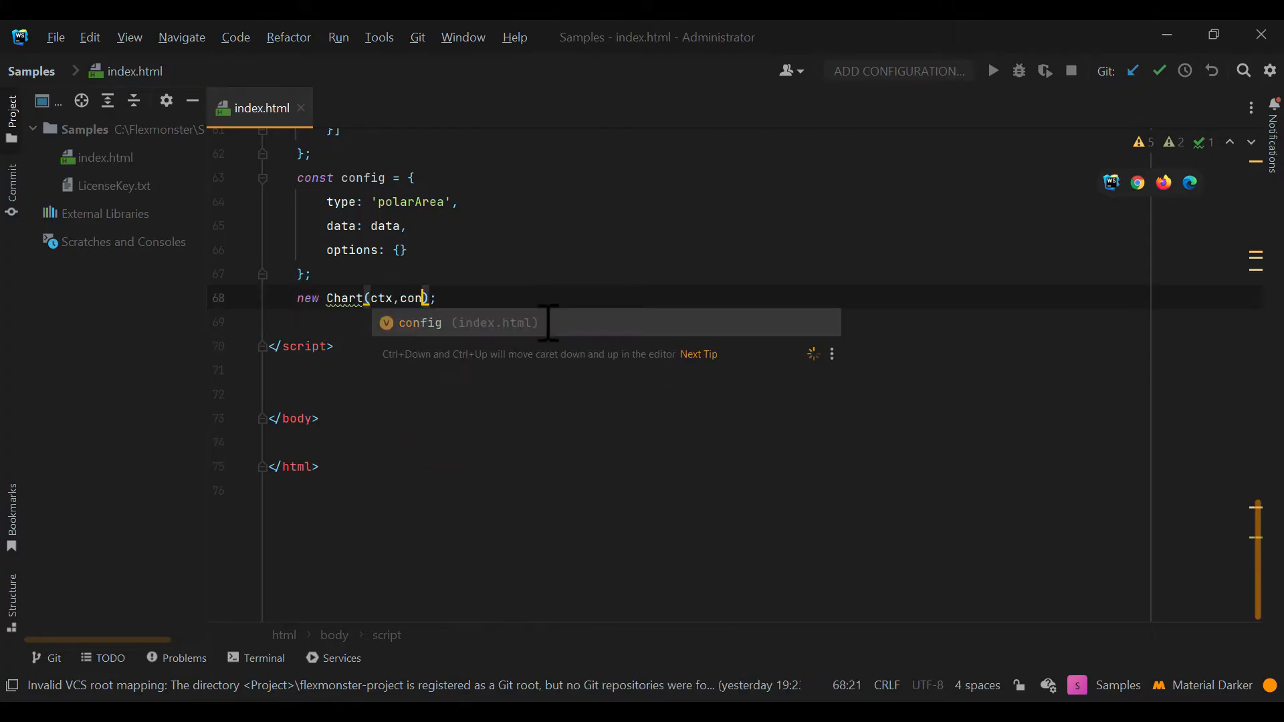
- Finish new Chart(ctx, config) with the polarArea config via the suggested completion
key("Tab")
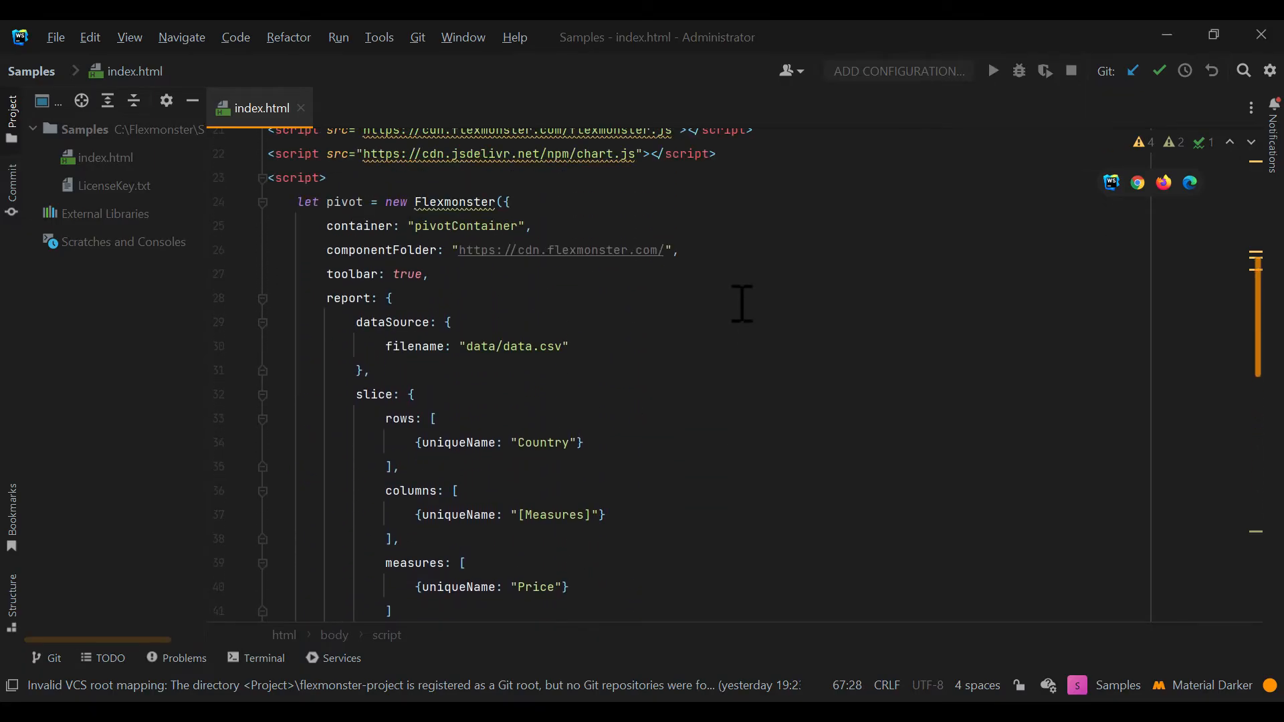
scroll("down", 3)
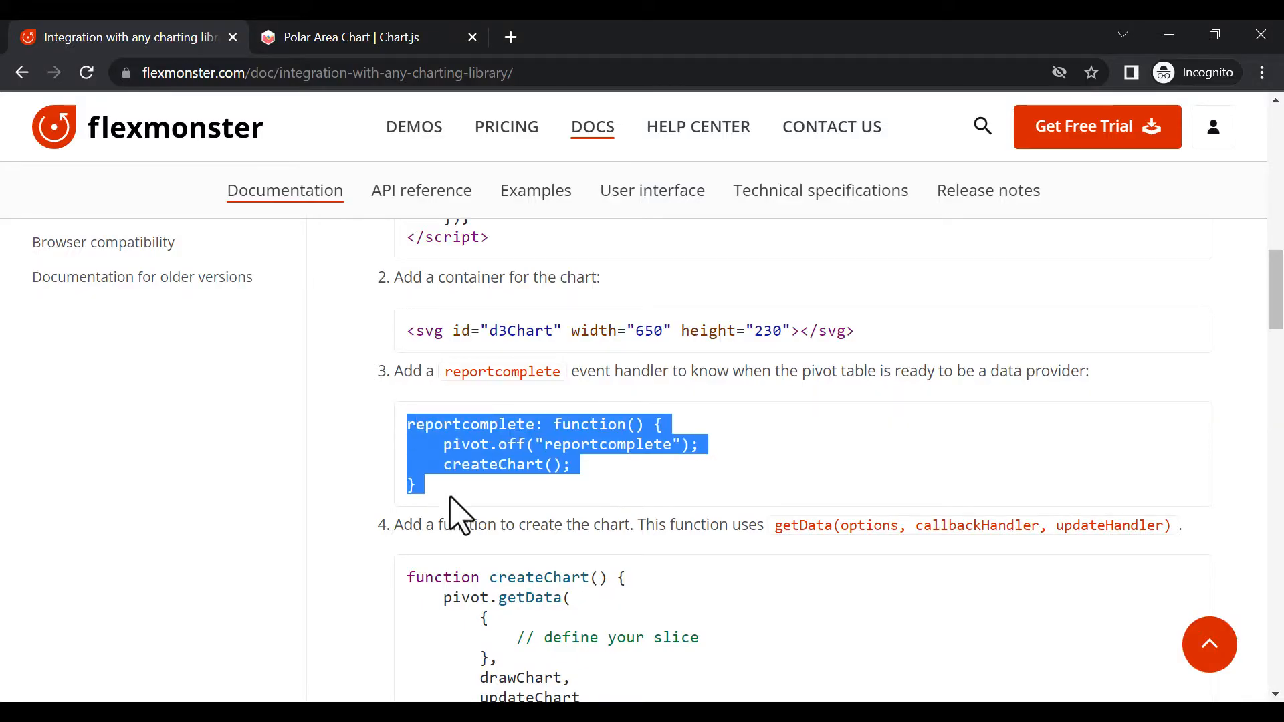
- Copy the tutorial's reportcomplete handler and createChart() snippets into index.html
left_click(463, 512)
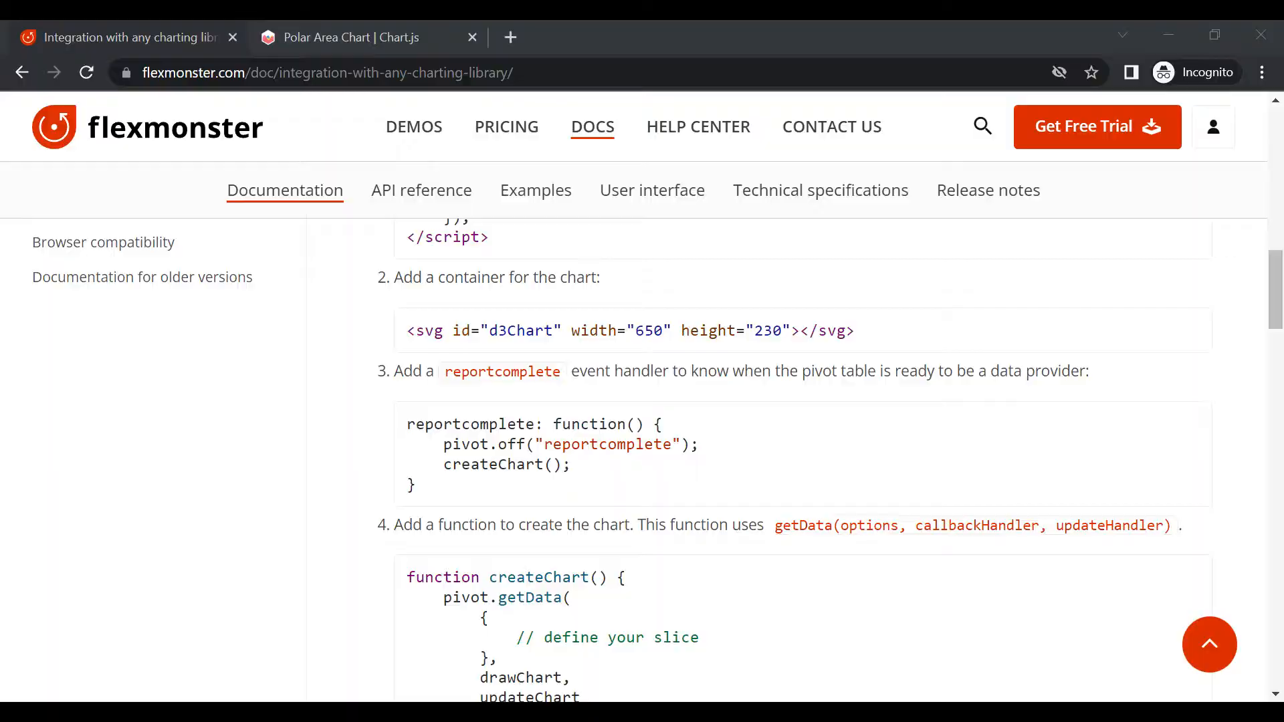
key("alt+tab")
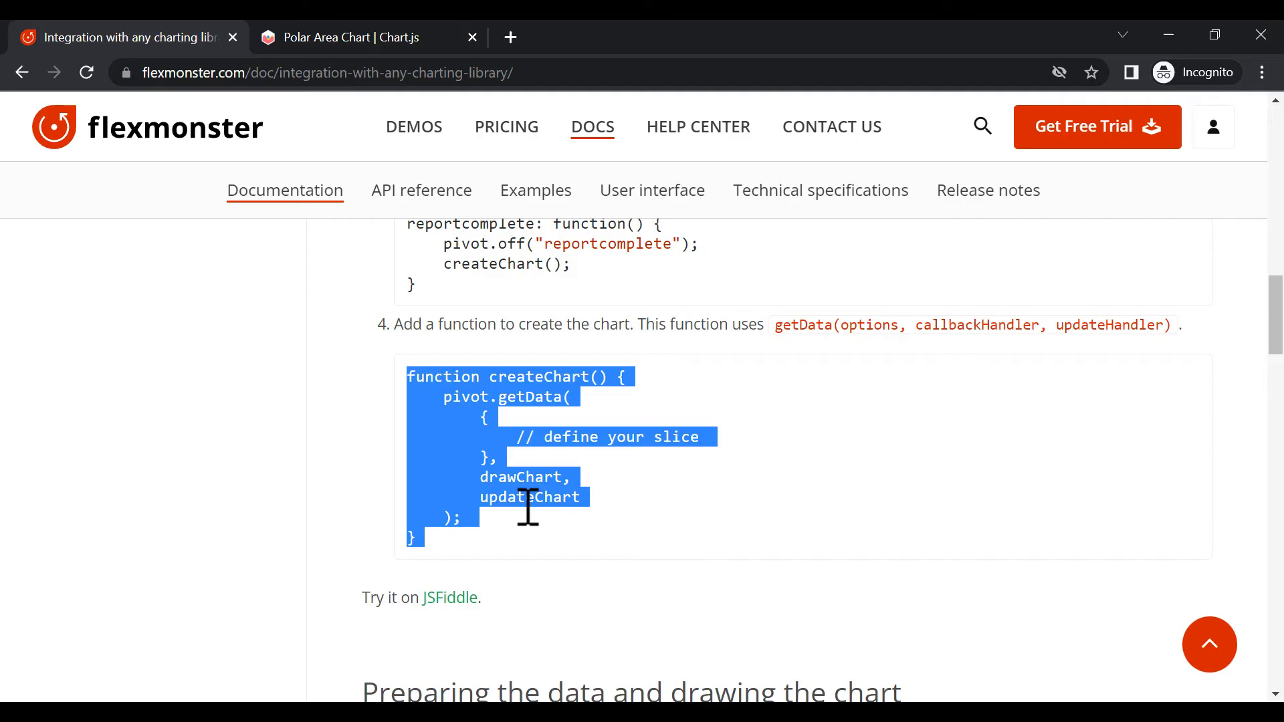
left_click(508, 397)
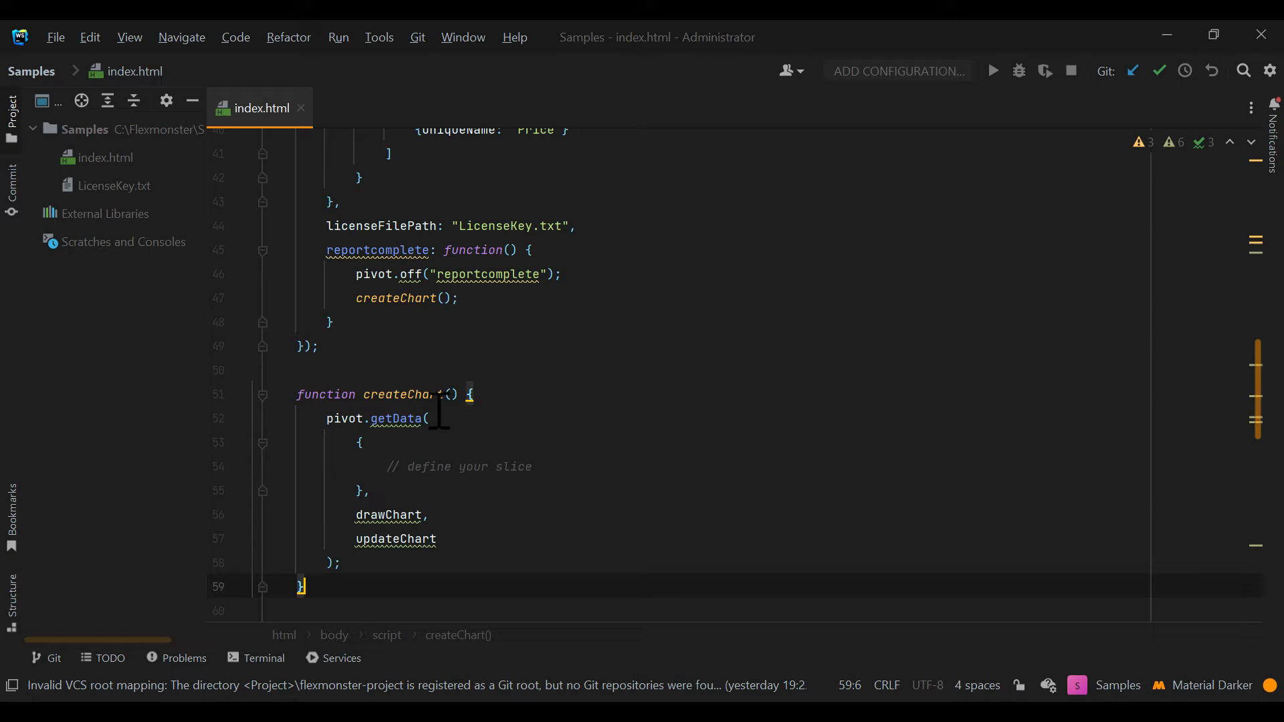
- Wrap the polar area chart code in a function drawChart(rawData)
scroll("down", 3)
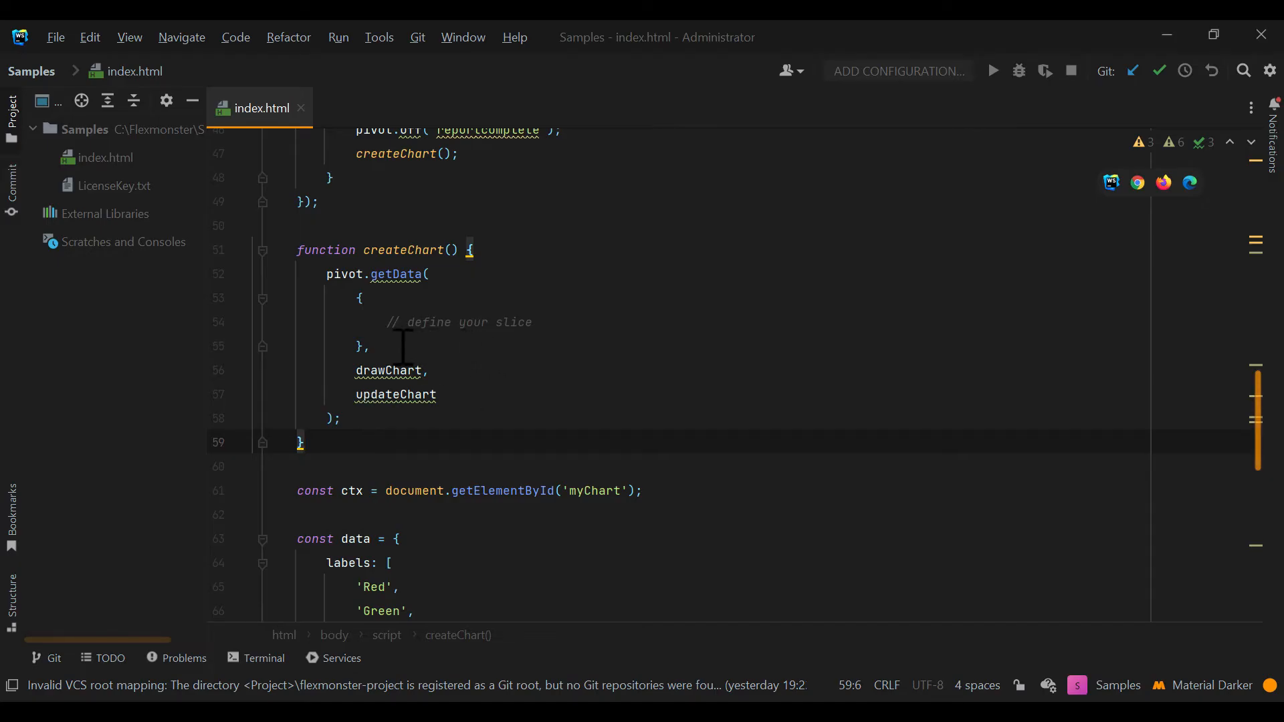
double_click(396, 491)
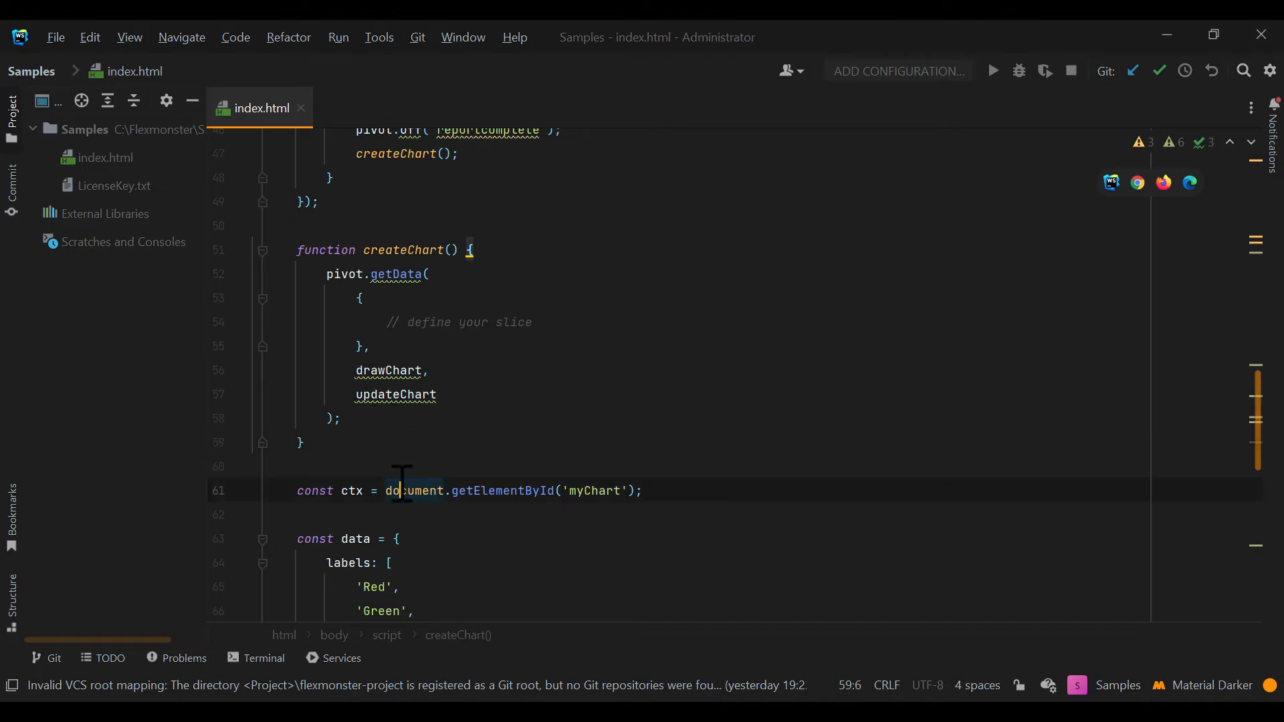
type("function dr")
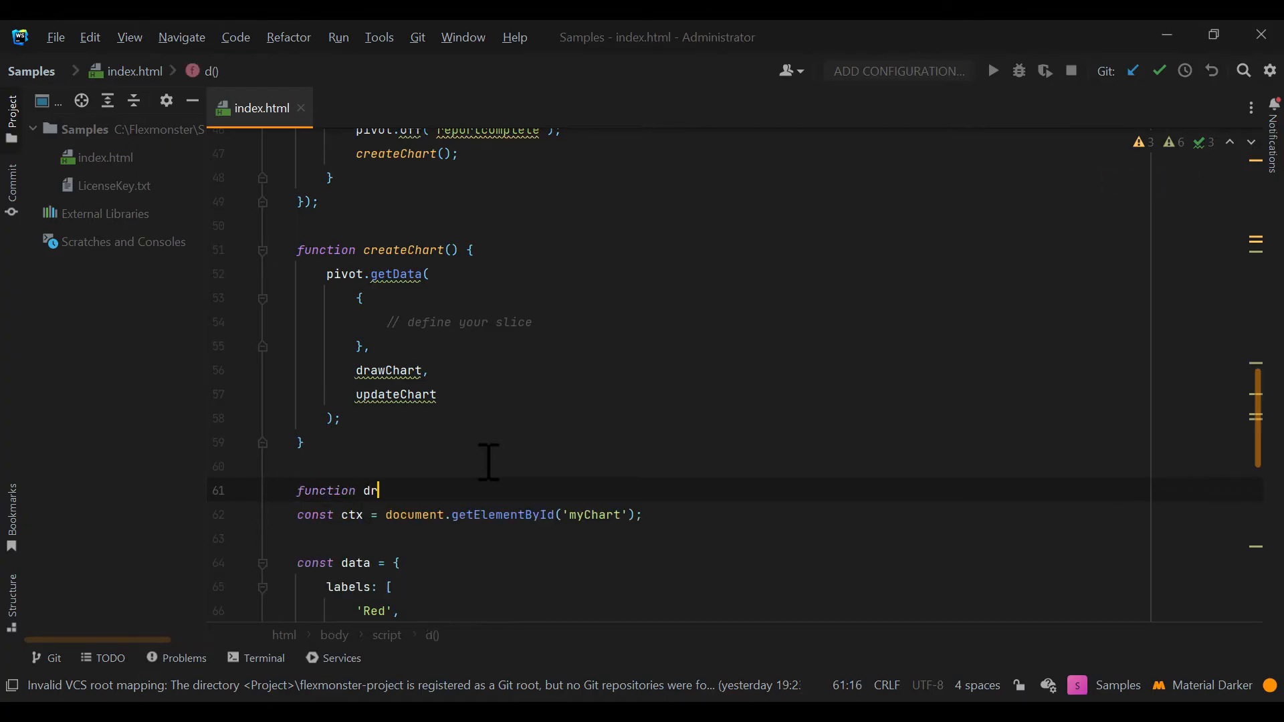
type("awChart()")
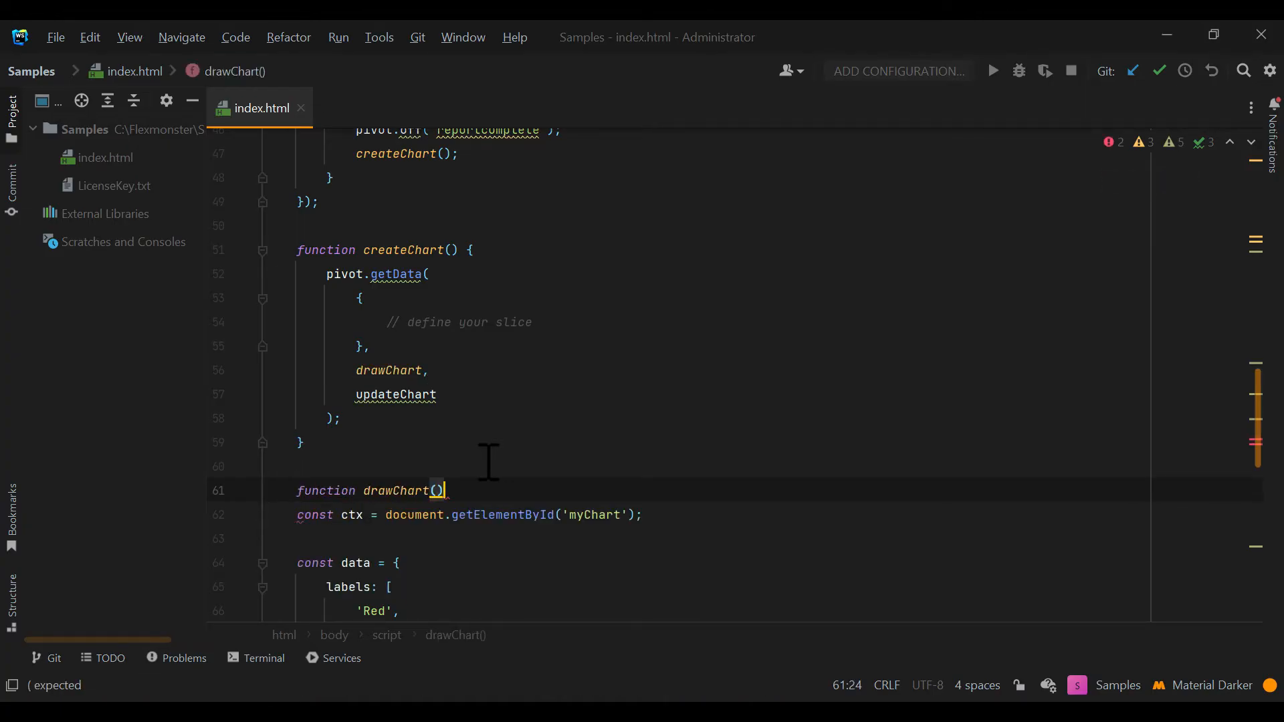
type("rawData")
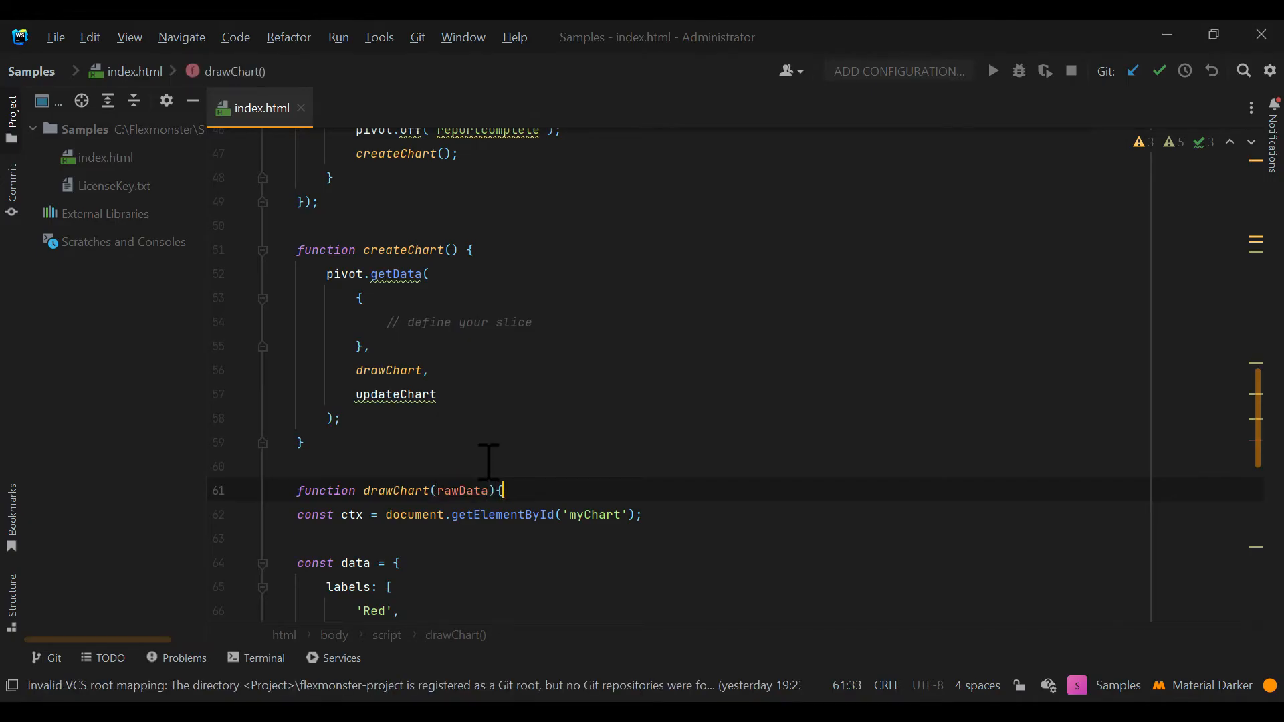
- Start an empty function updateChart(rawData){ below drawChart
scroll("down", 3)
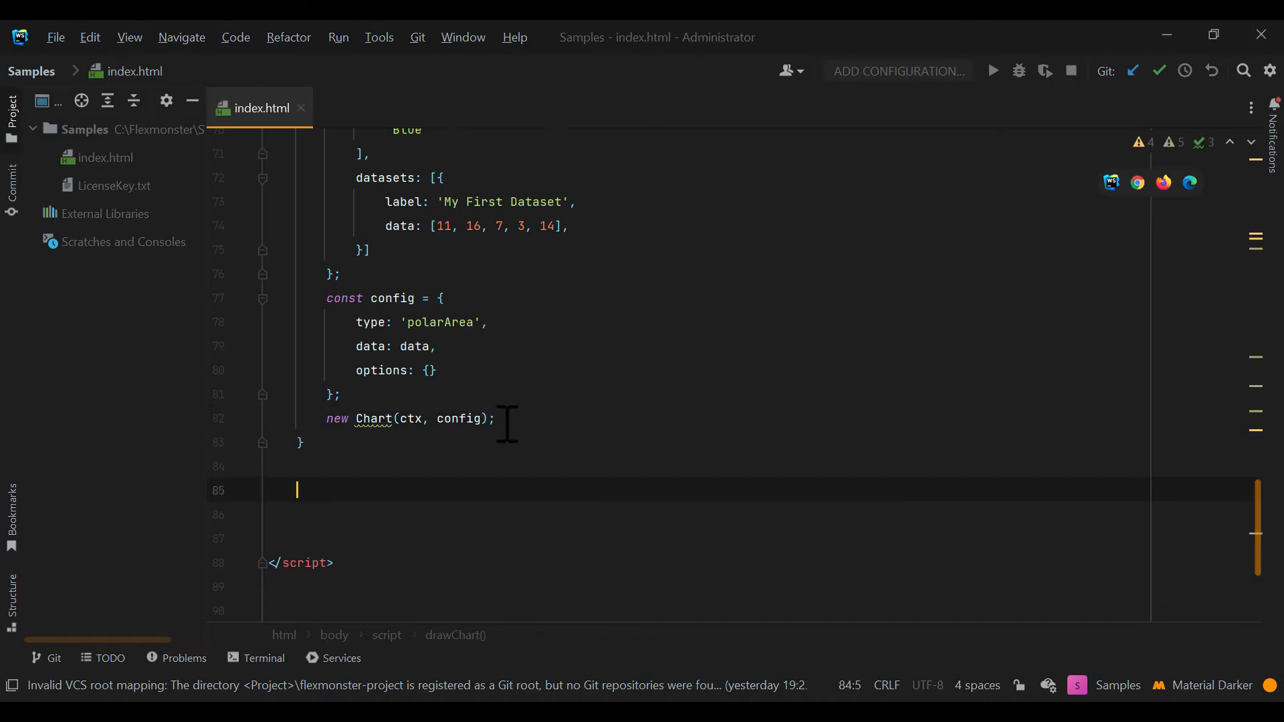
type("function update")
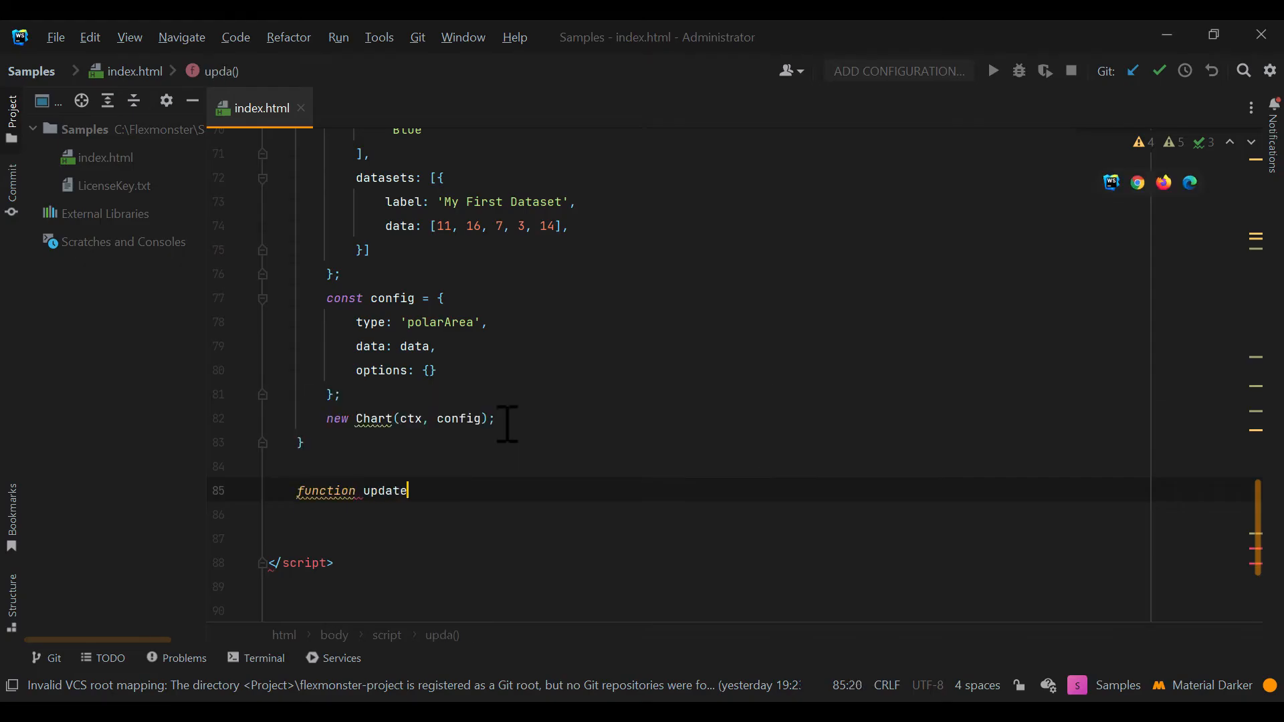
type("Chart(rawData)")
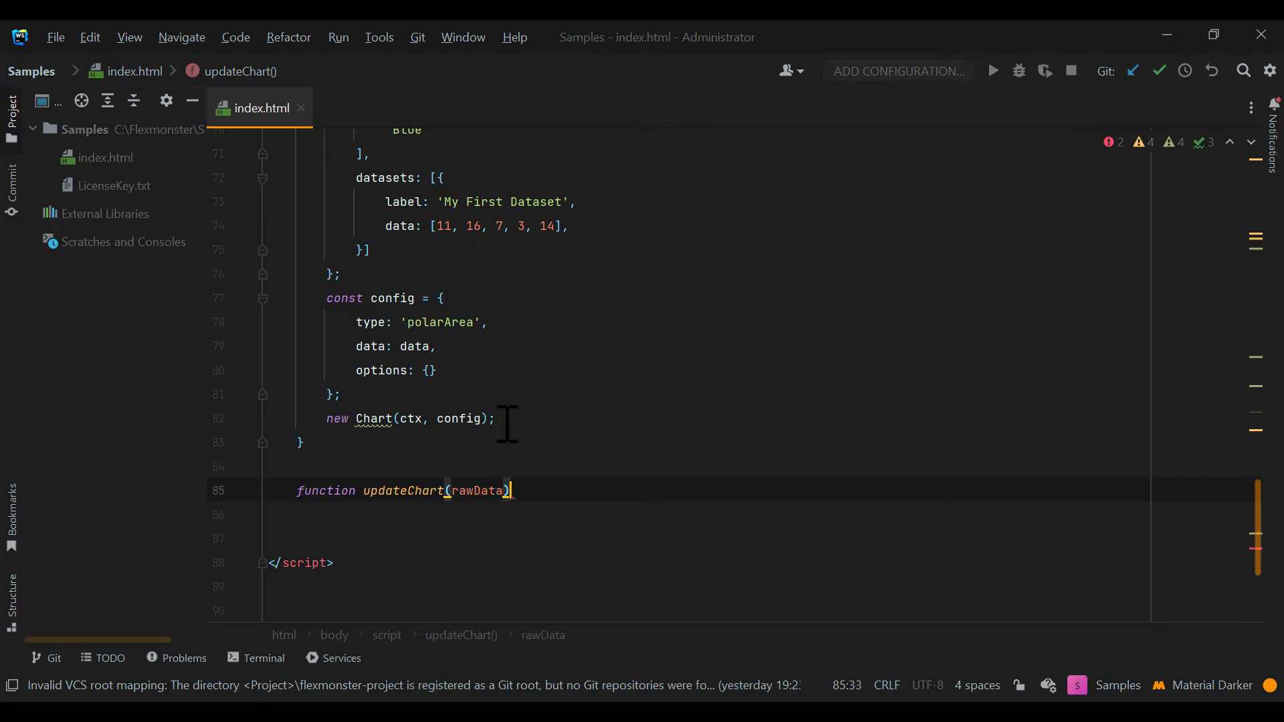
type("{")
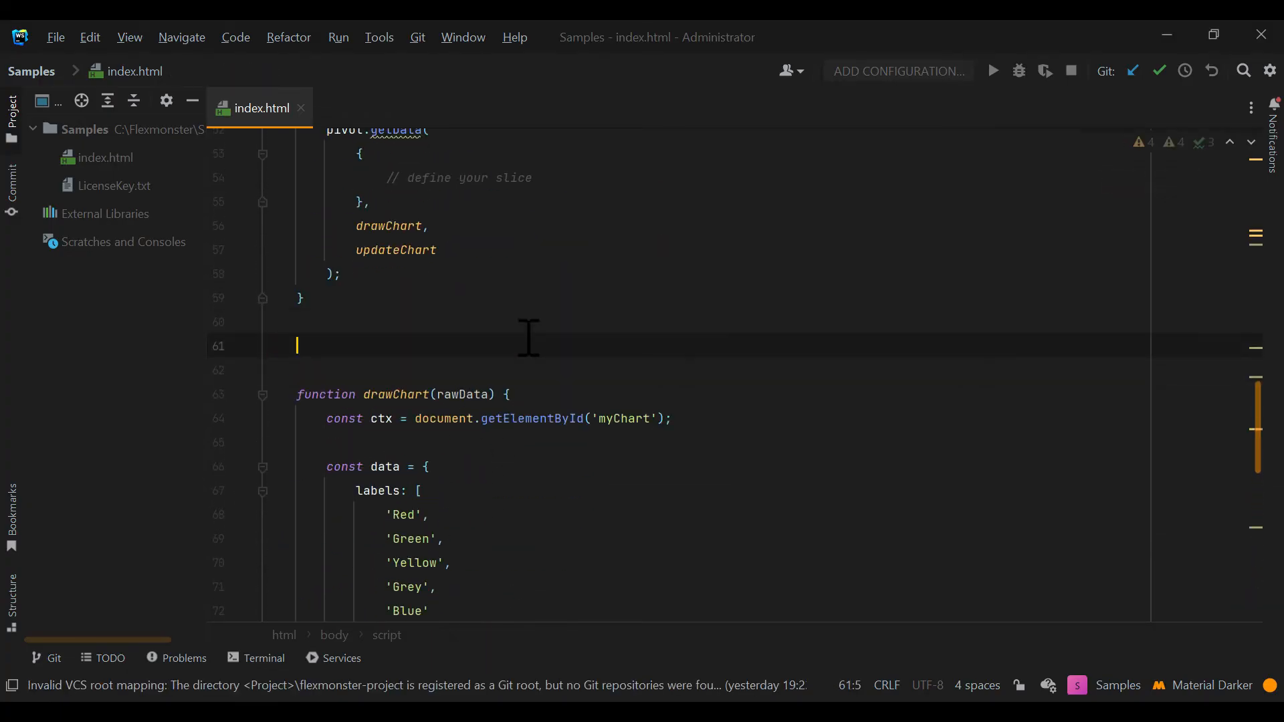
- Declare let myChart and assign the new Chart instance to it inside drawChart
type("let myCh")
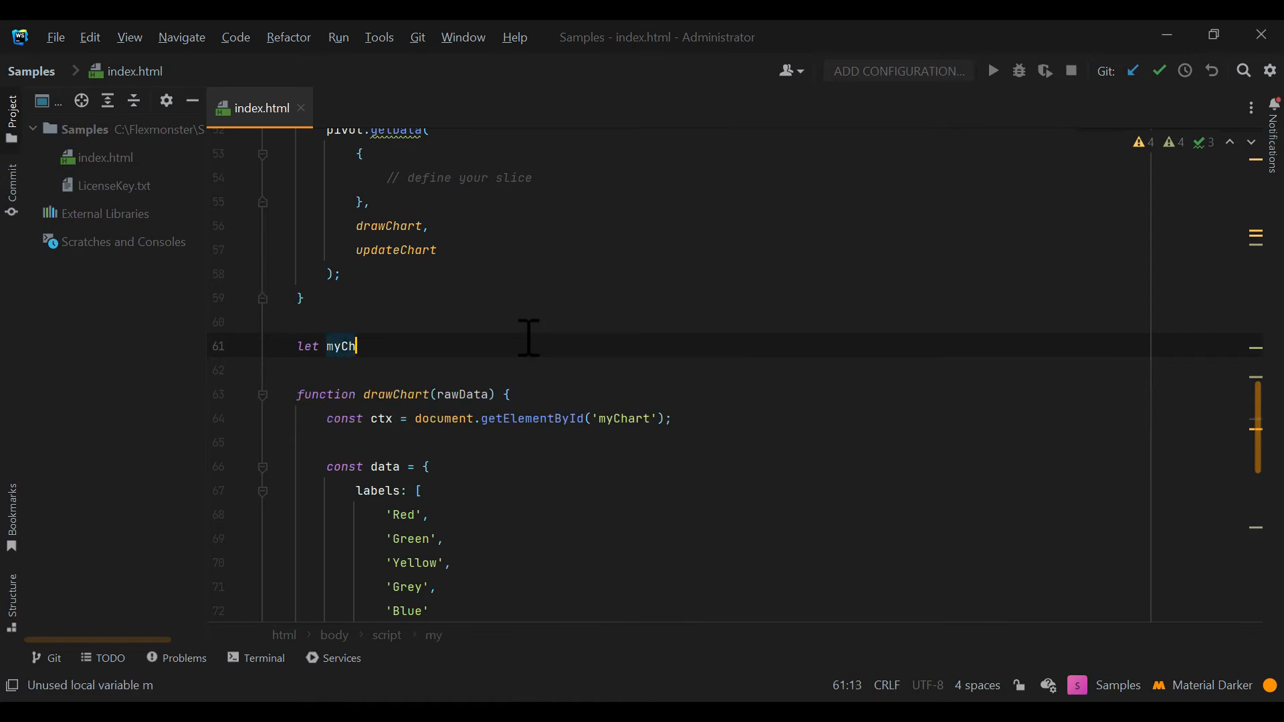
scroll("down", 3)
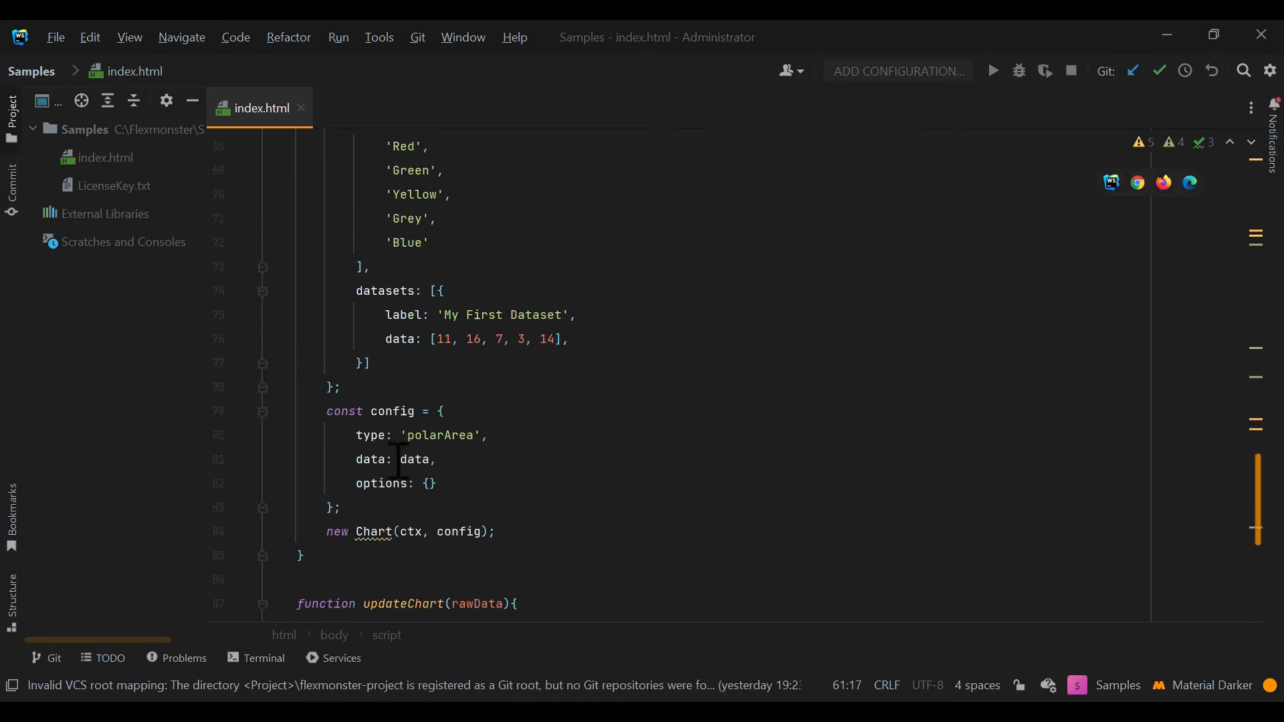
type("myChart=")
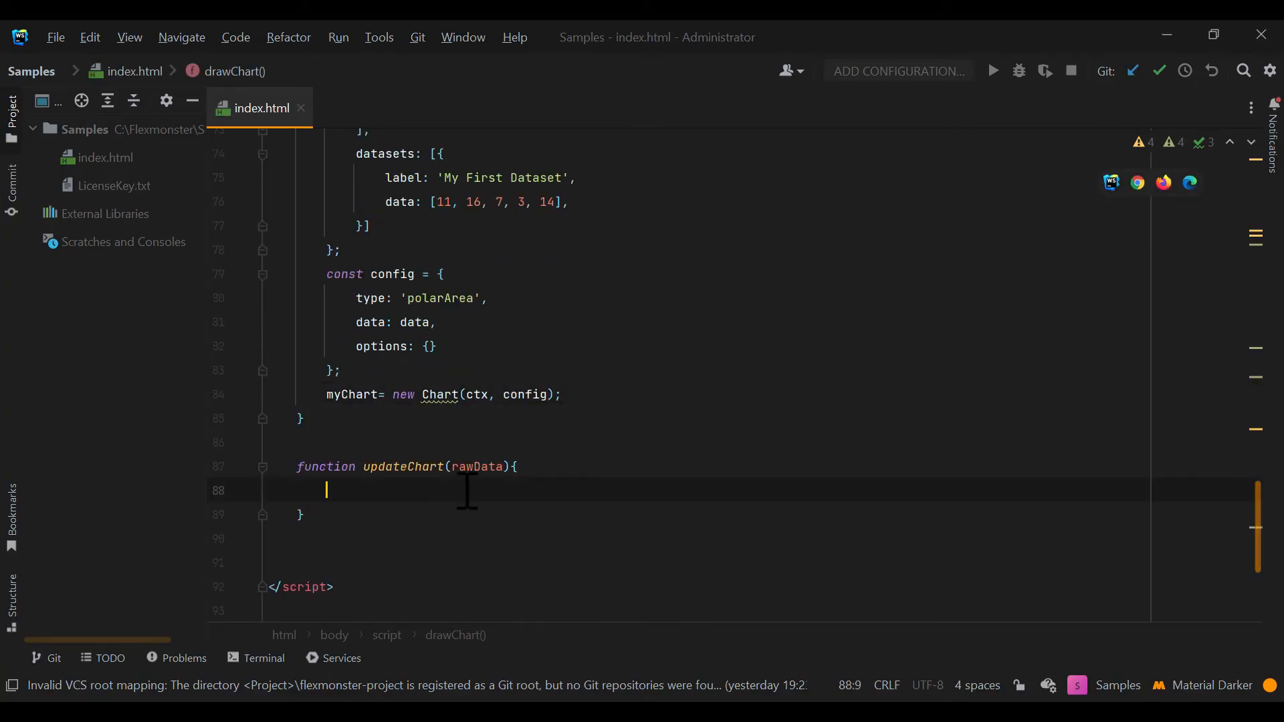
- Make updateChart call myChart.destroy() and then drawChart(rawData)
type("myChart.d")
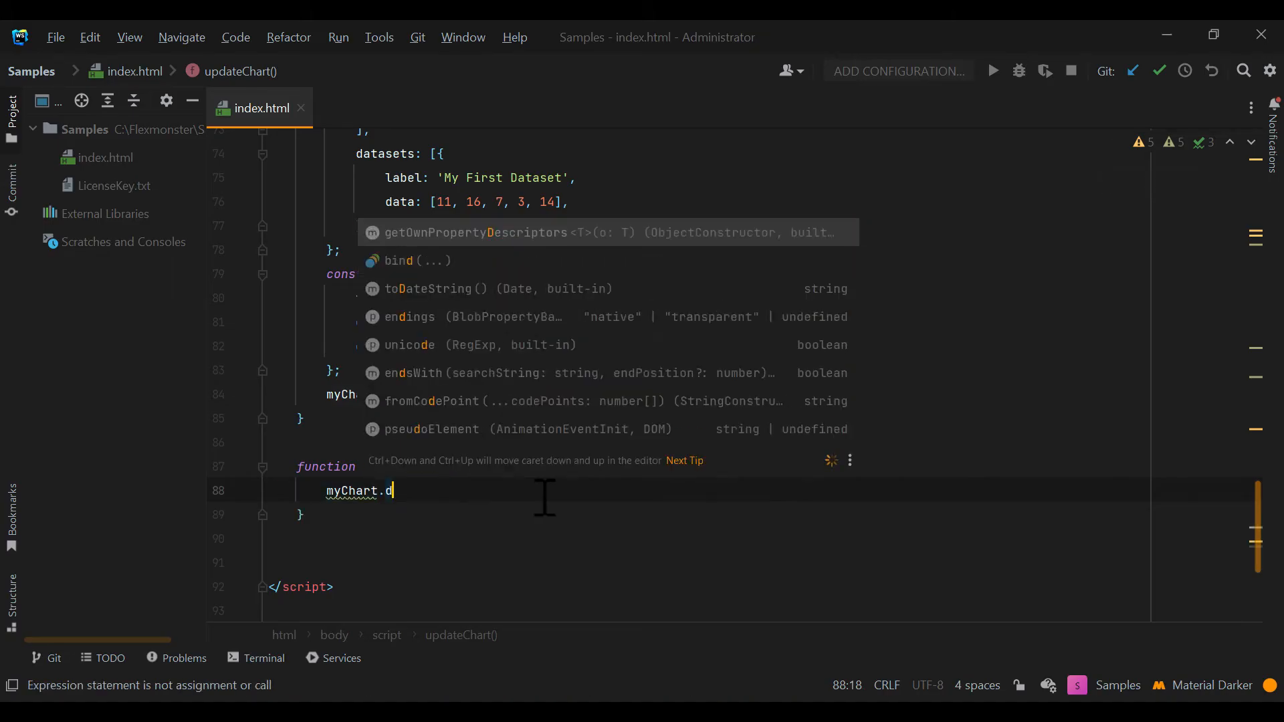
type("estroy();")
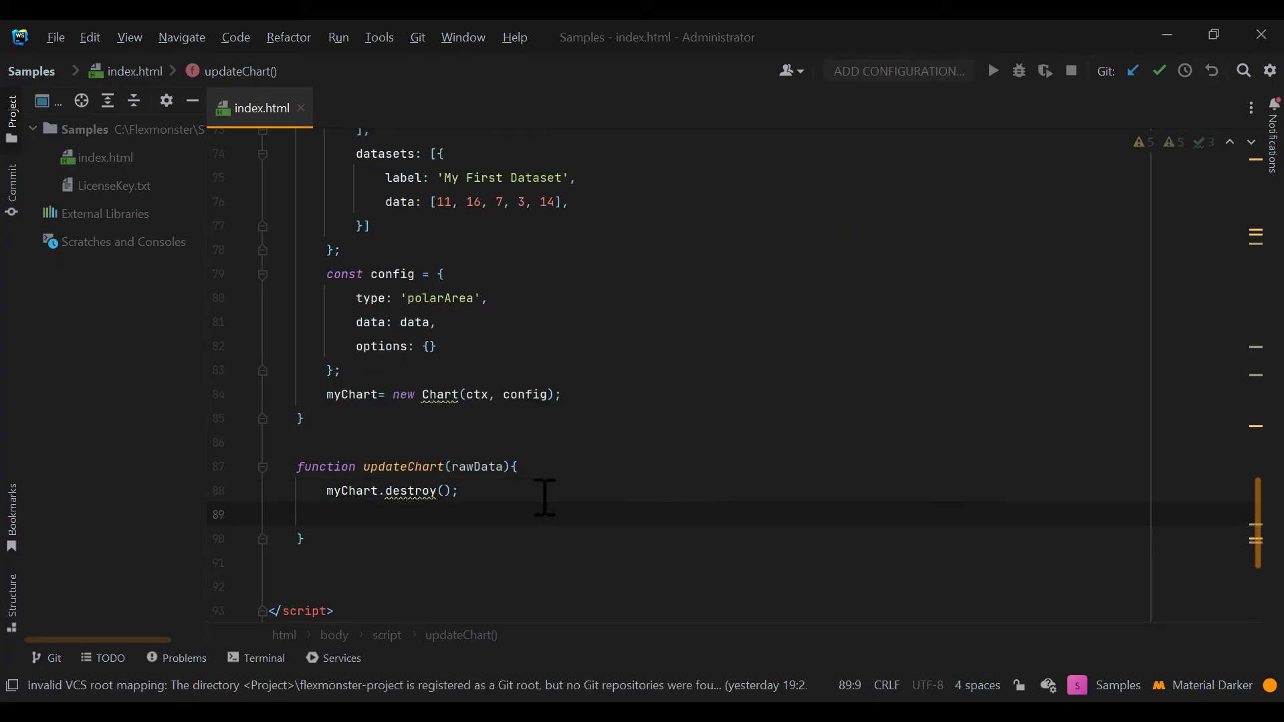
type("drawChart")
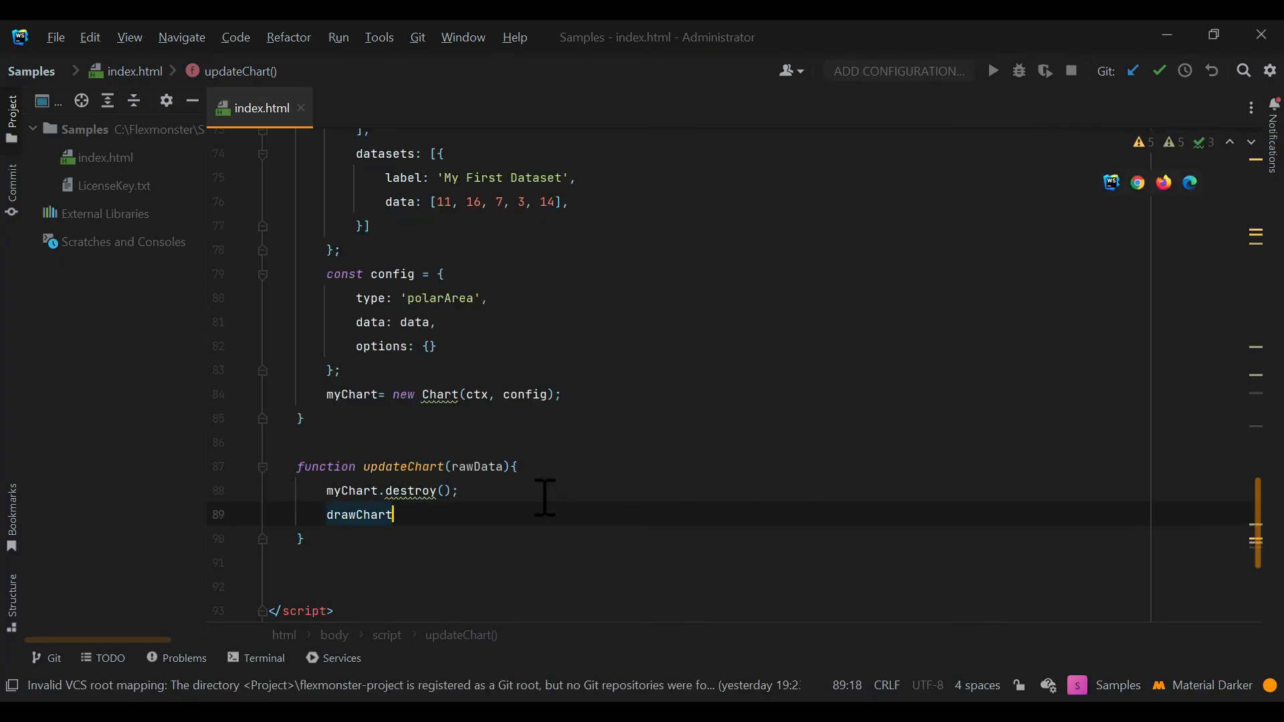
type("(rawData);")
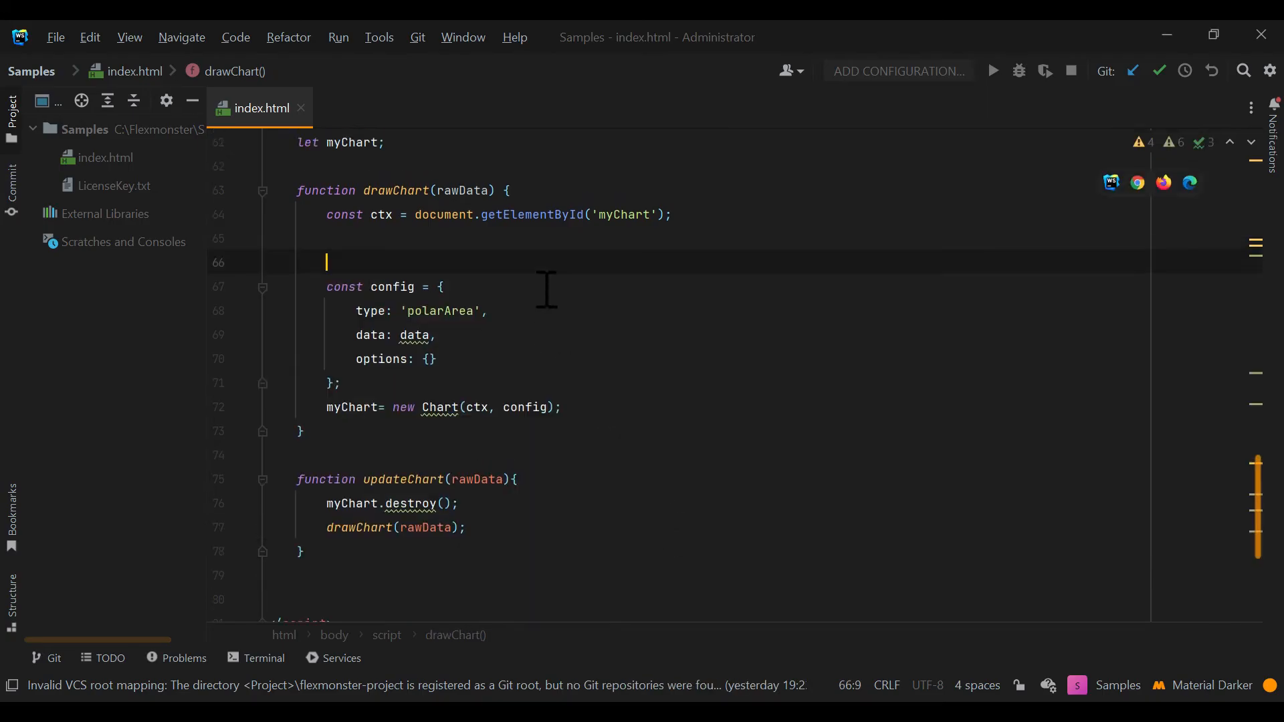
- Have drawChart call prepareDataFunction(rawData) and declare that function below
type("let data = prepareDataFunction(rawData);")
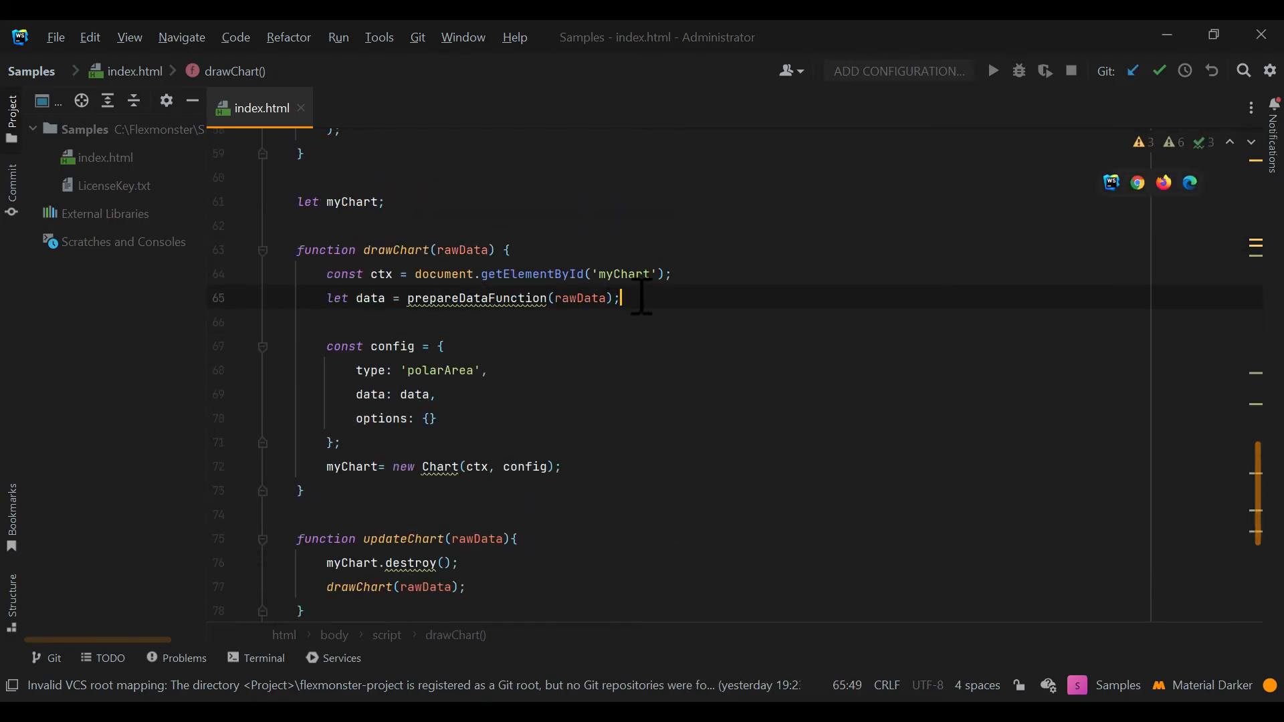
double_click(479, 299)
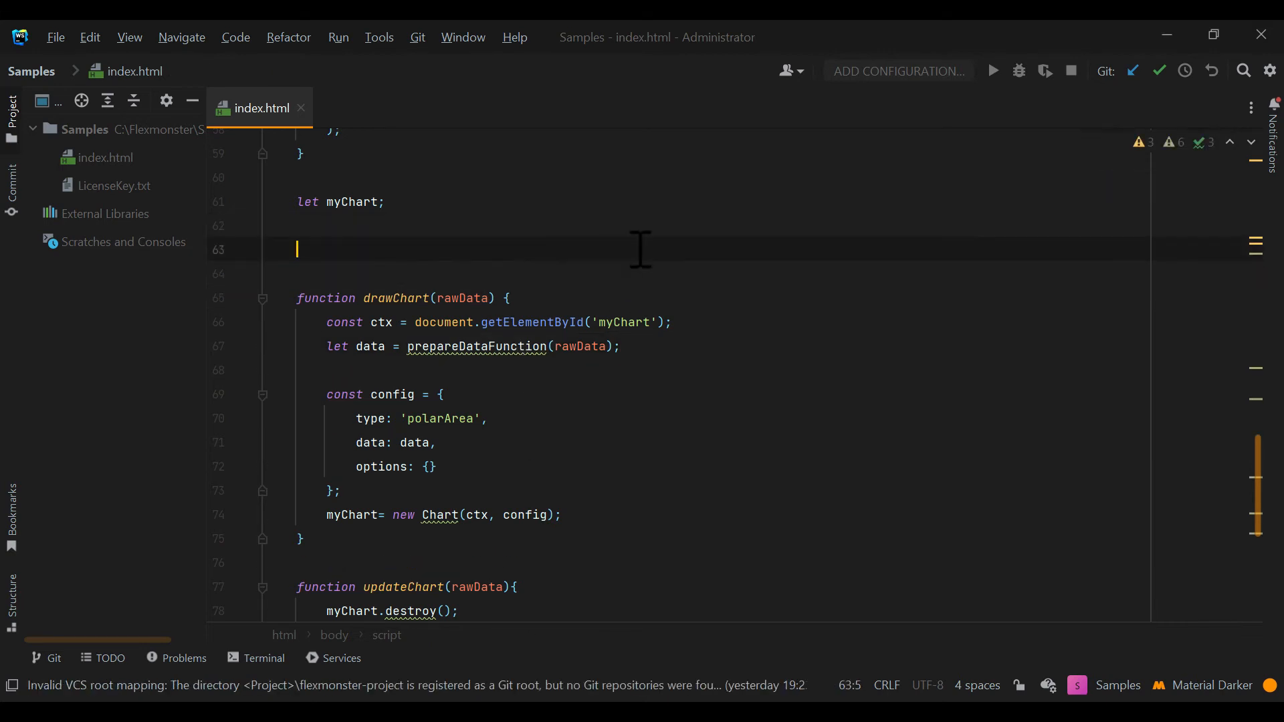
type("function prepareDataFunction()")
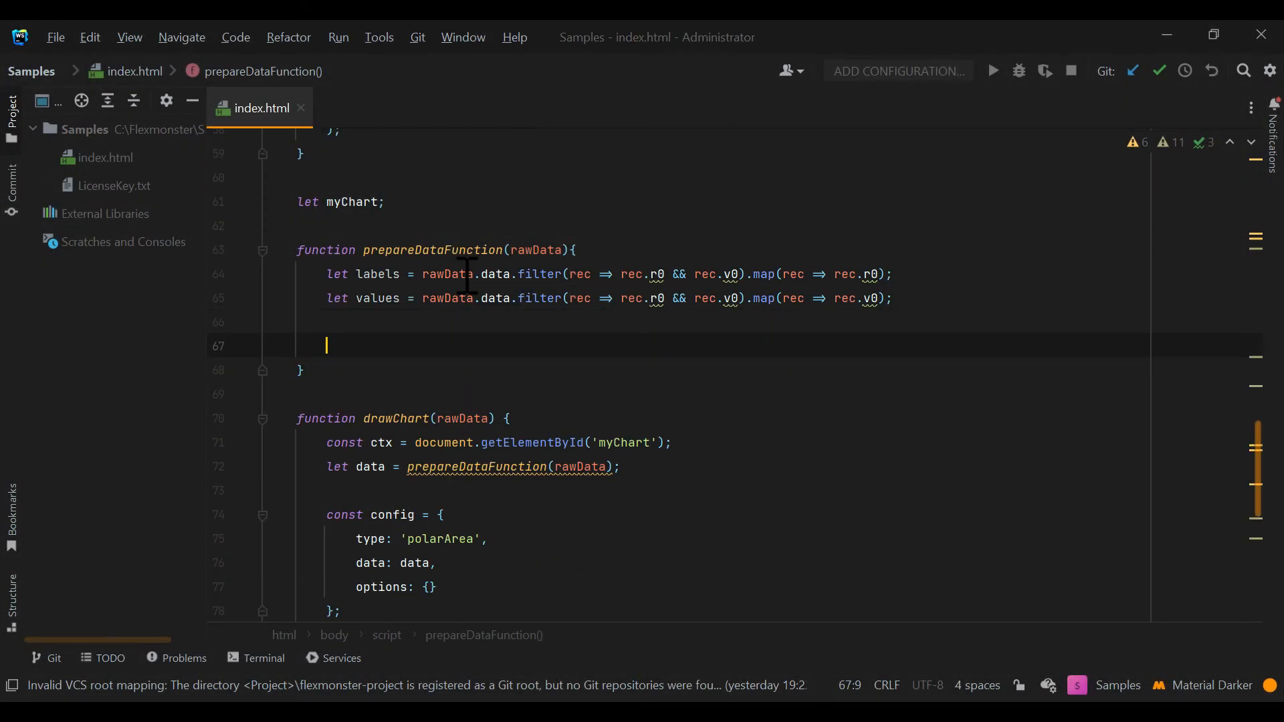
- Make prepareDataFunction return {labels, values} extracted from rawData
type("return {")
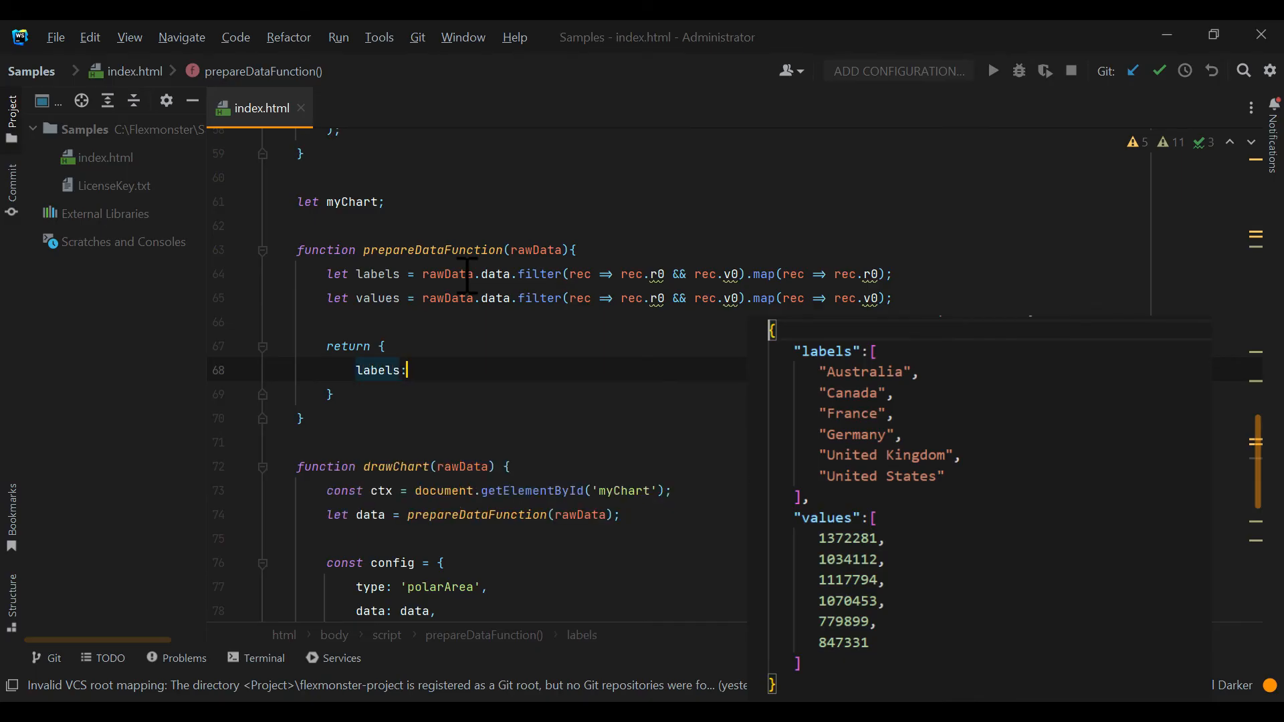
type("labels")
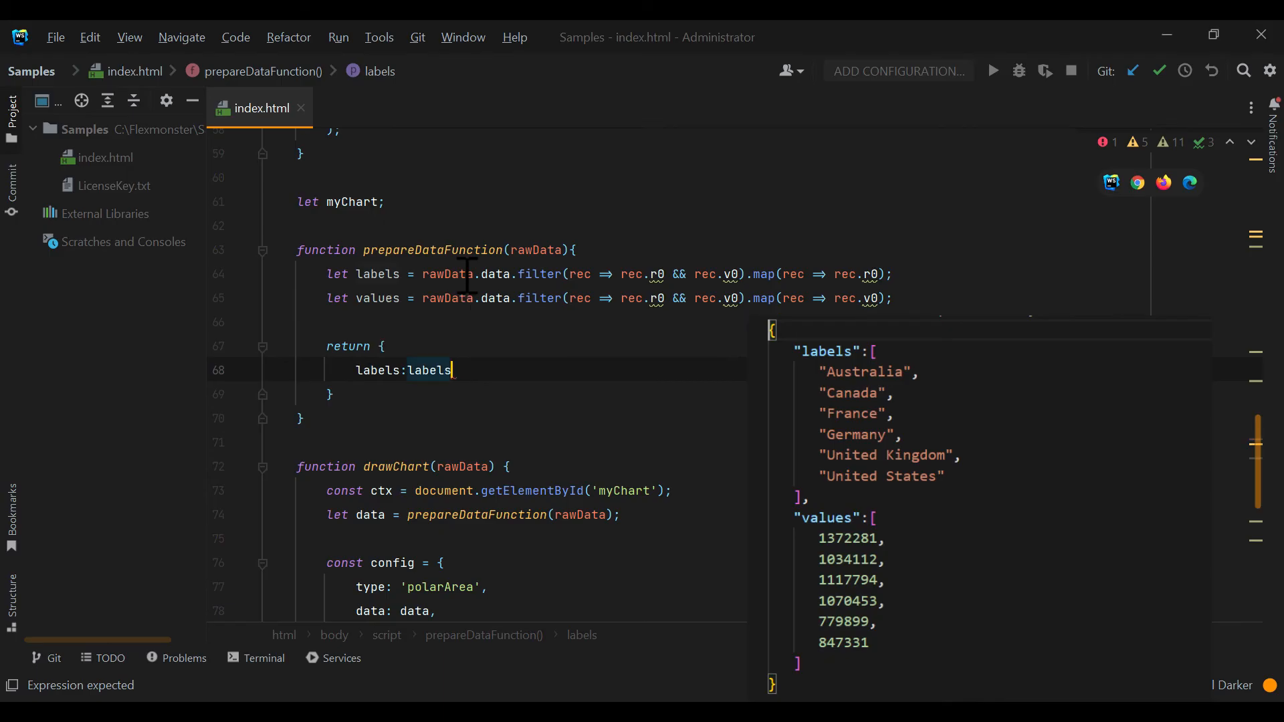
type("values:values")
left_click(522, 610)
type("{")
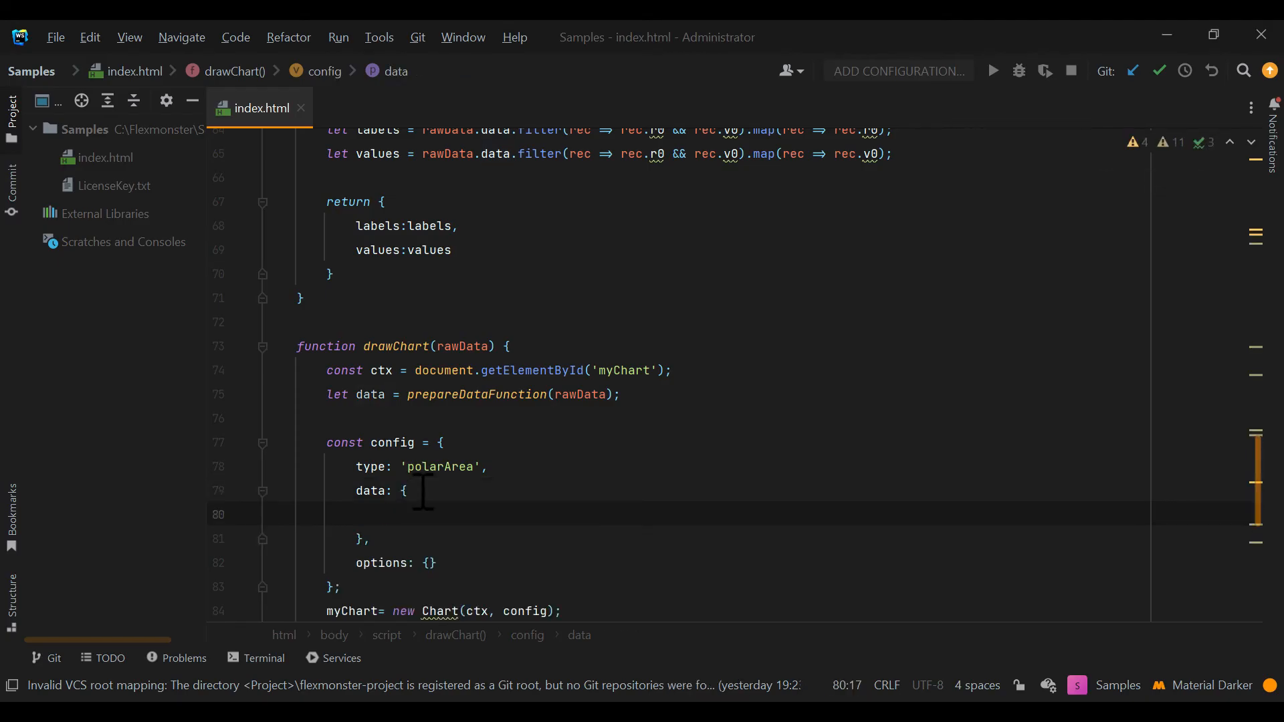
- Bind the chart config to data.labels and a dataset using data.values
type("labels:data.labels,")
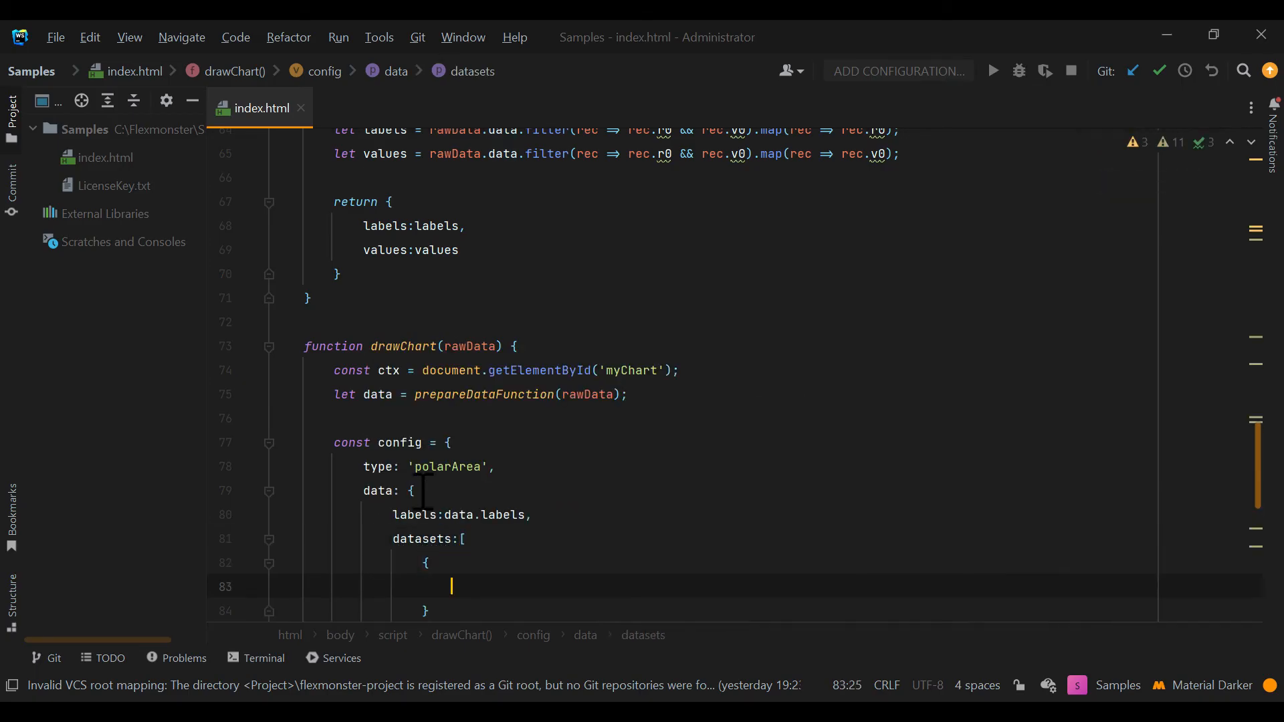
type("data:data")
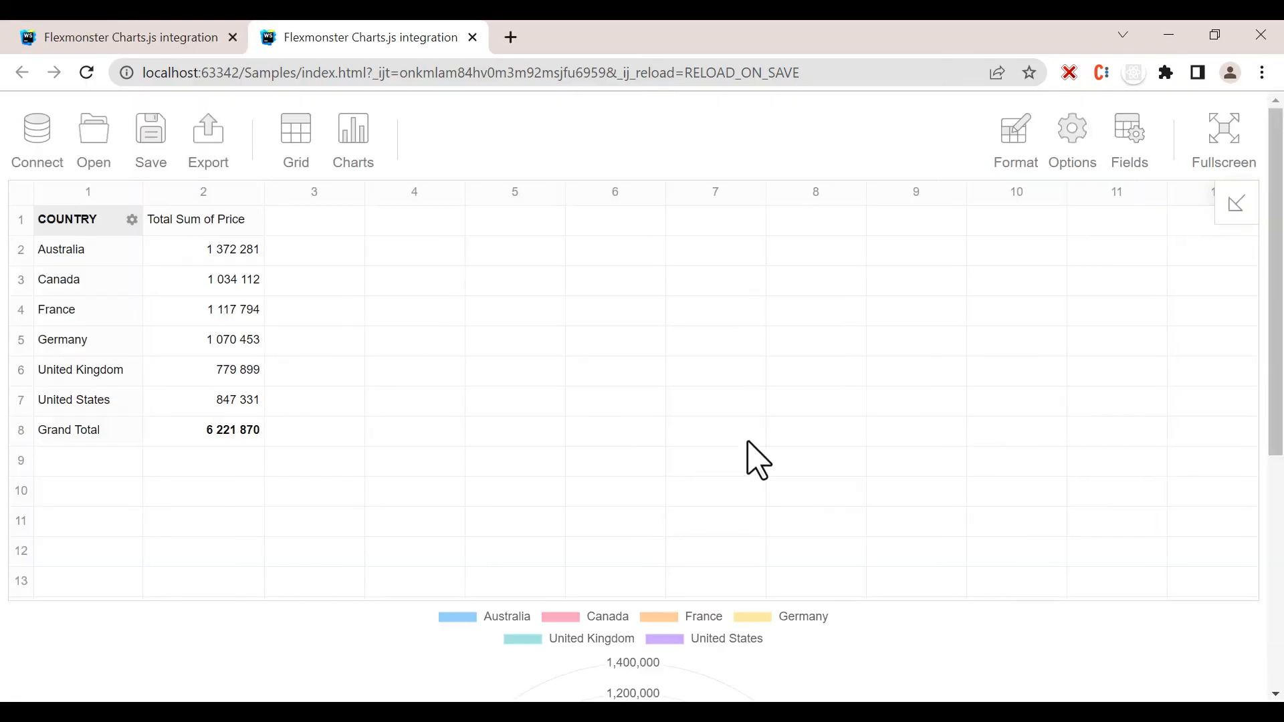
- Filter Country to Canada, France, Germany, then put Category in Rows and apply
scroll("down", 3)
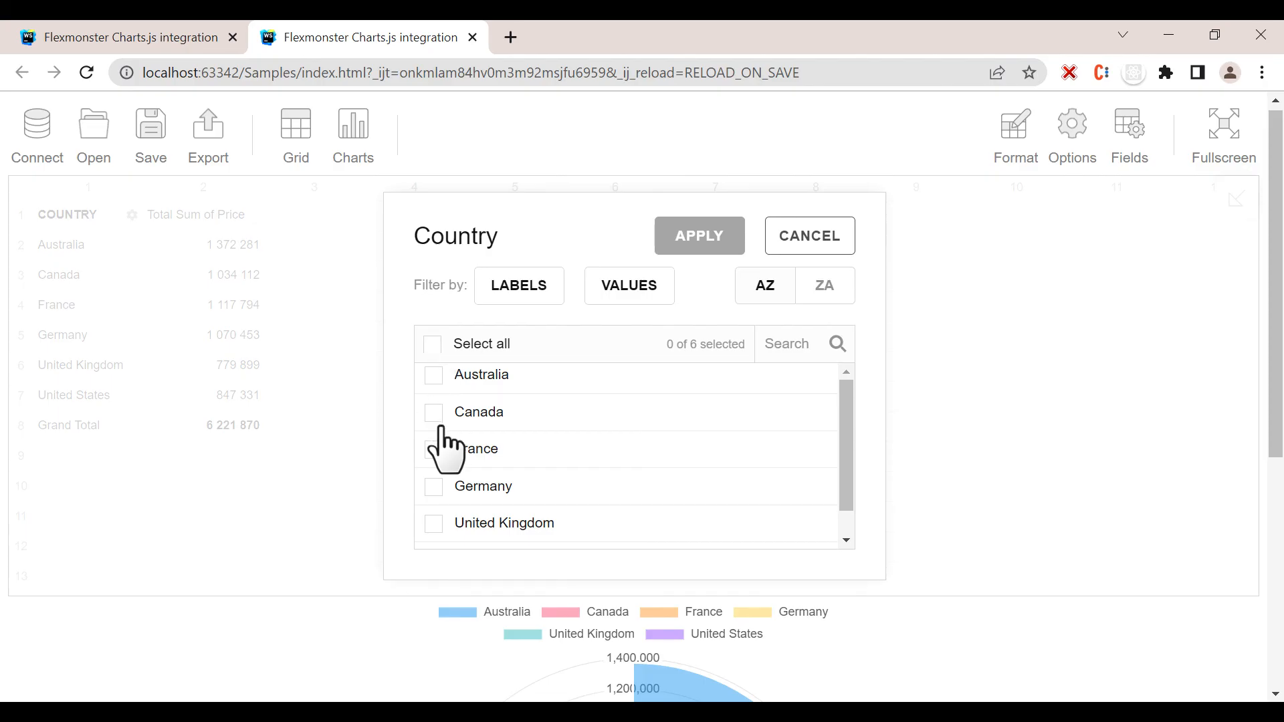
left_click(698, 235)
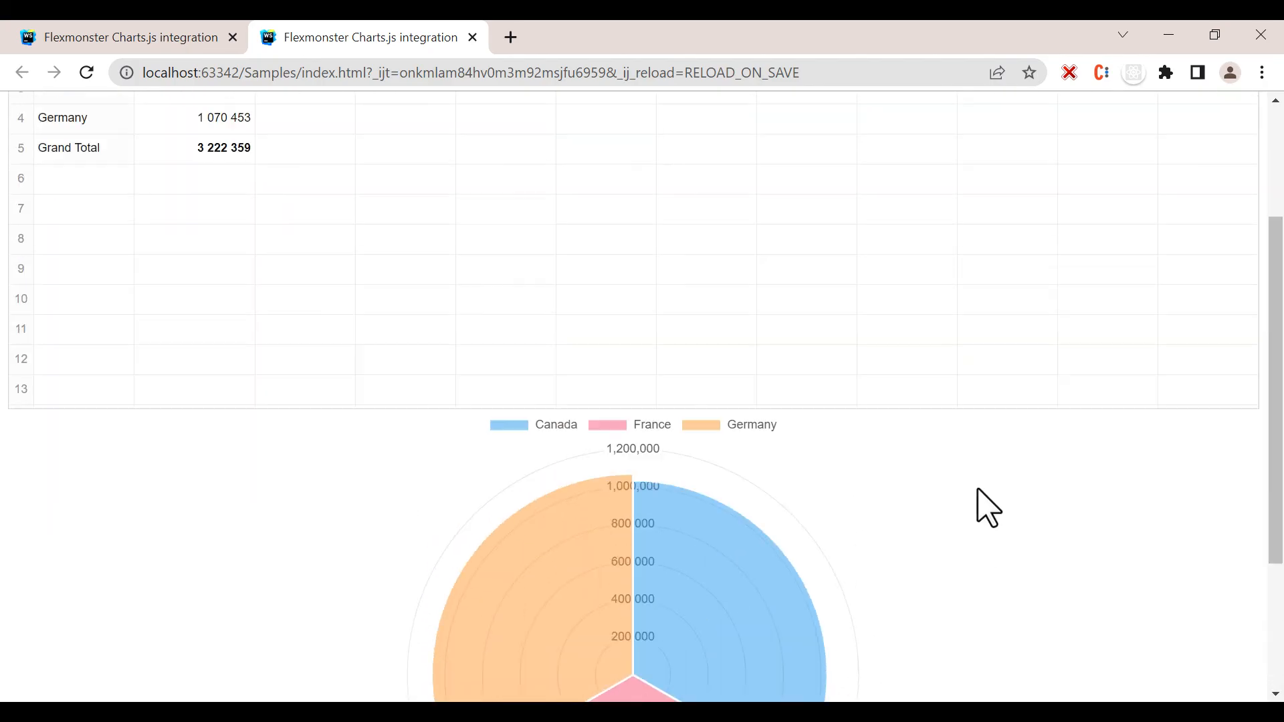
left_click(1129, 139)
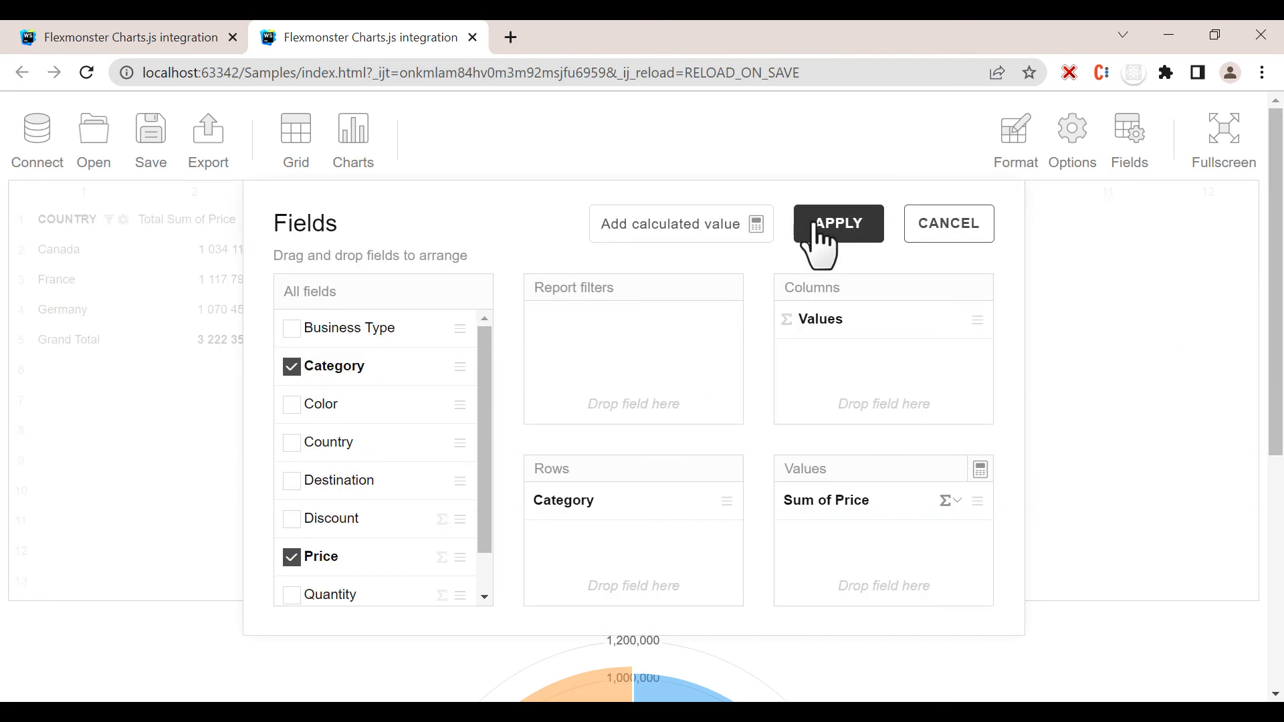
left_click(838, 223)
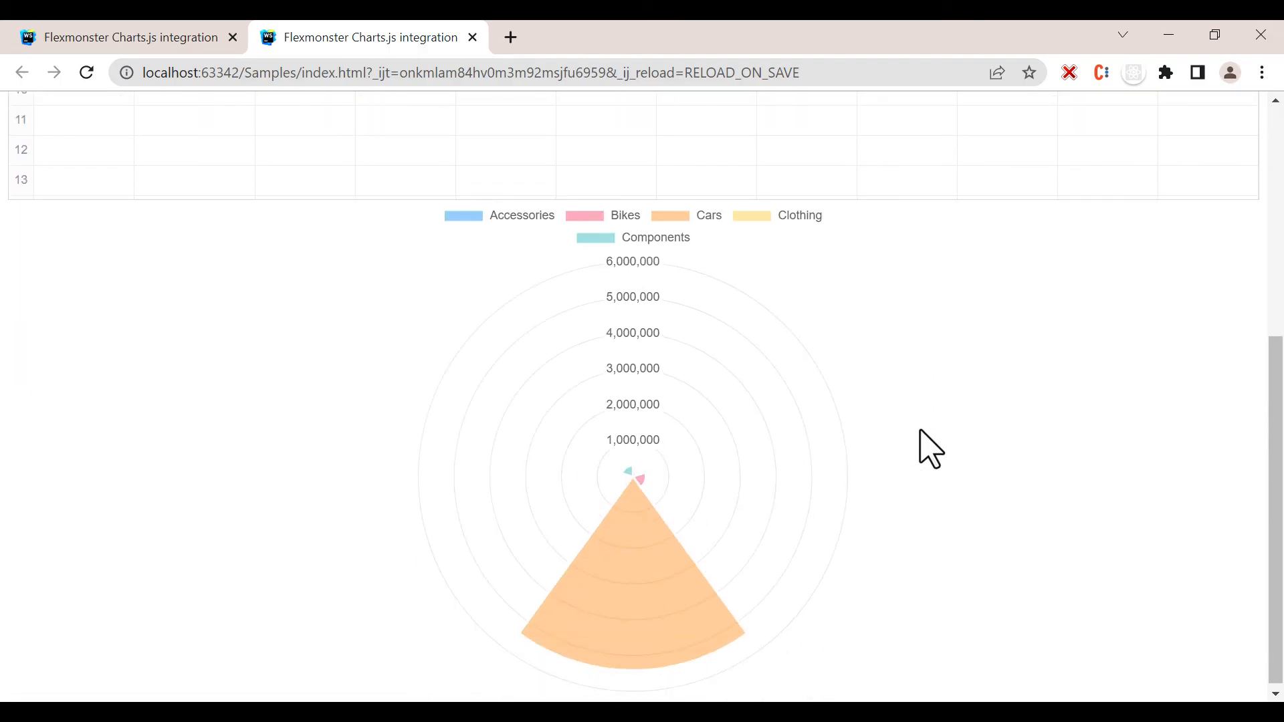